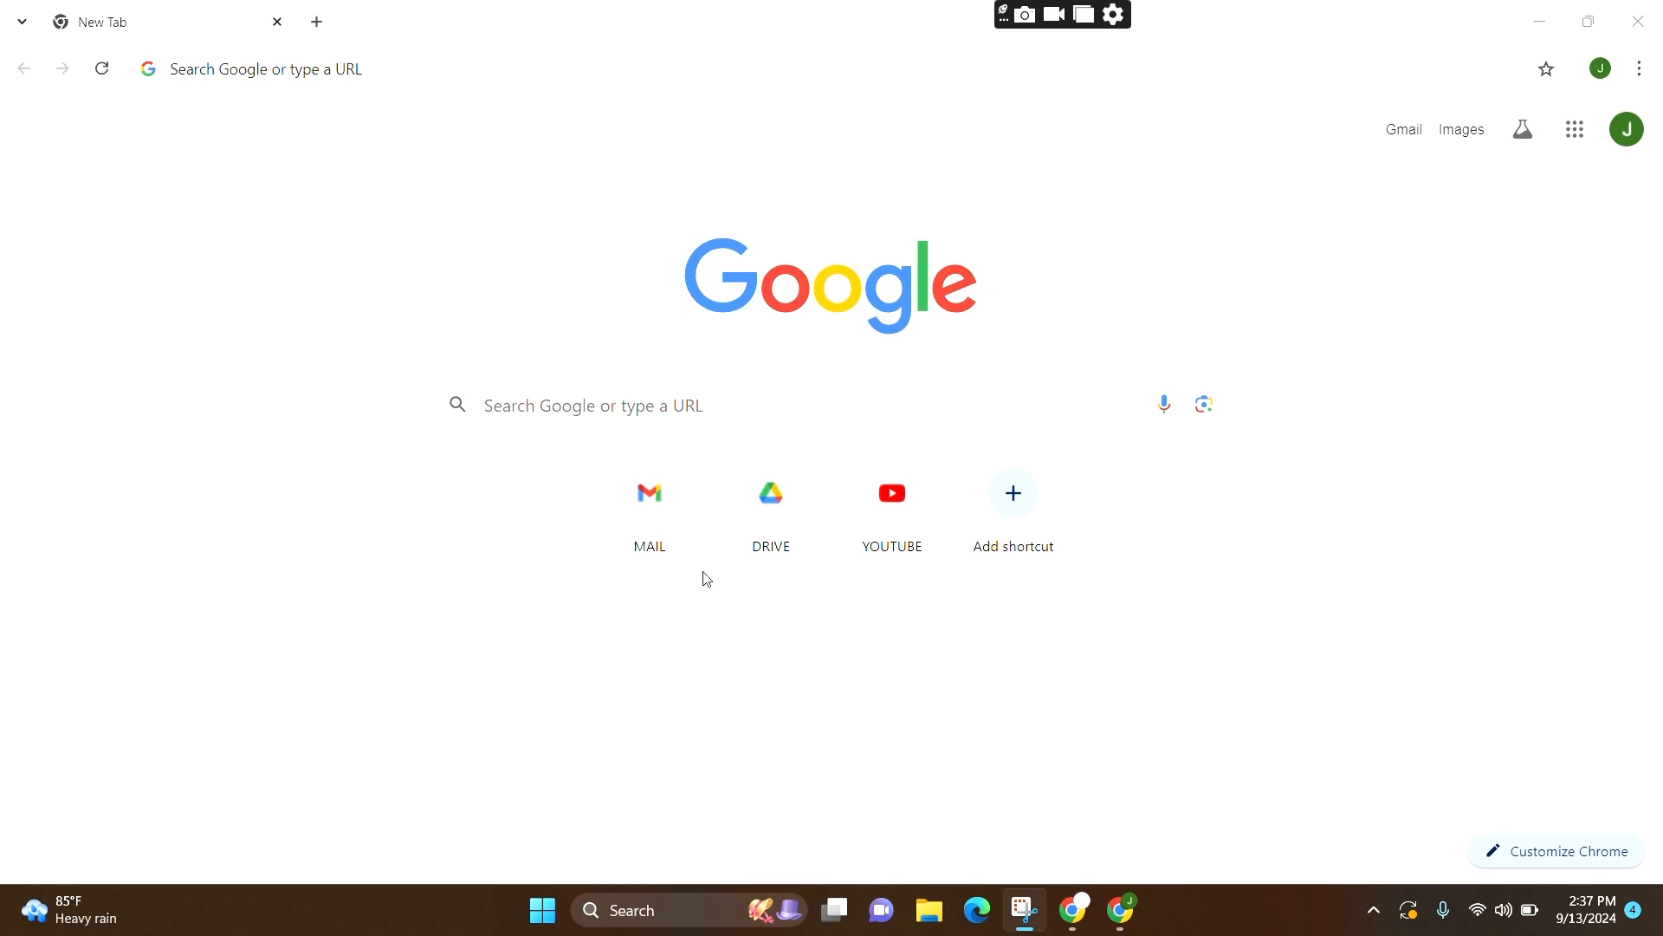
{"action": "mouse_move", "coordinate": [1534, 323]}
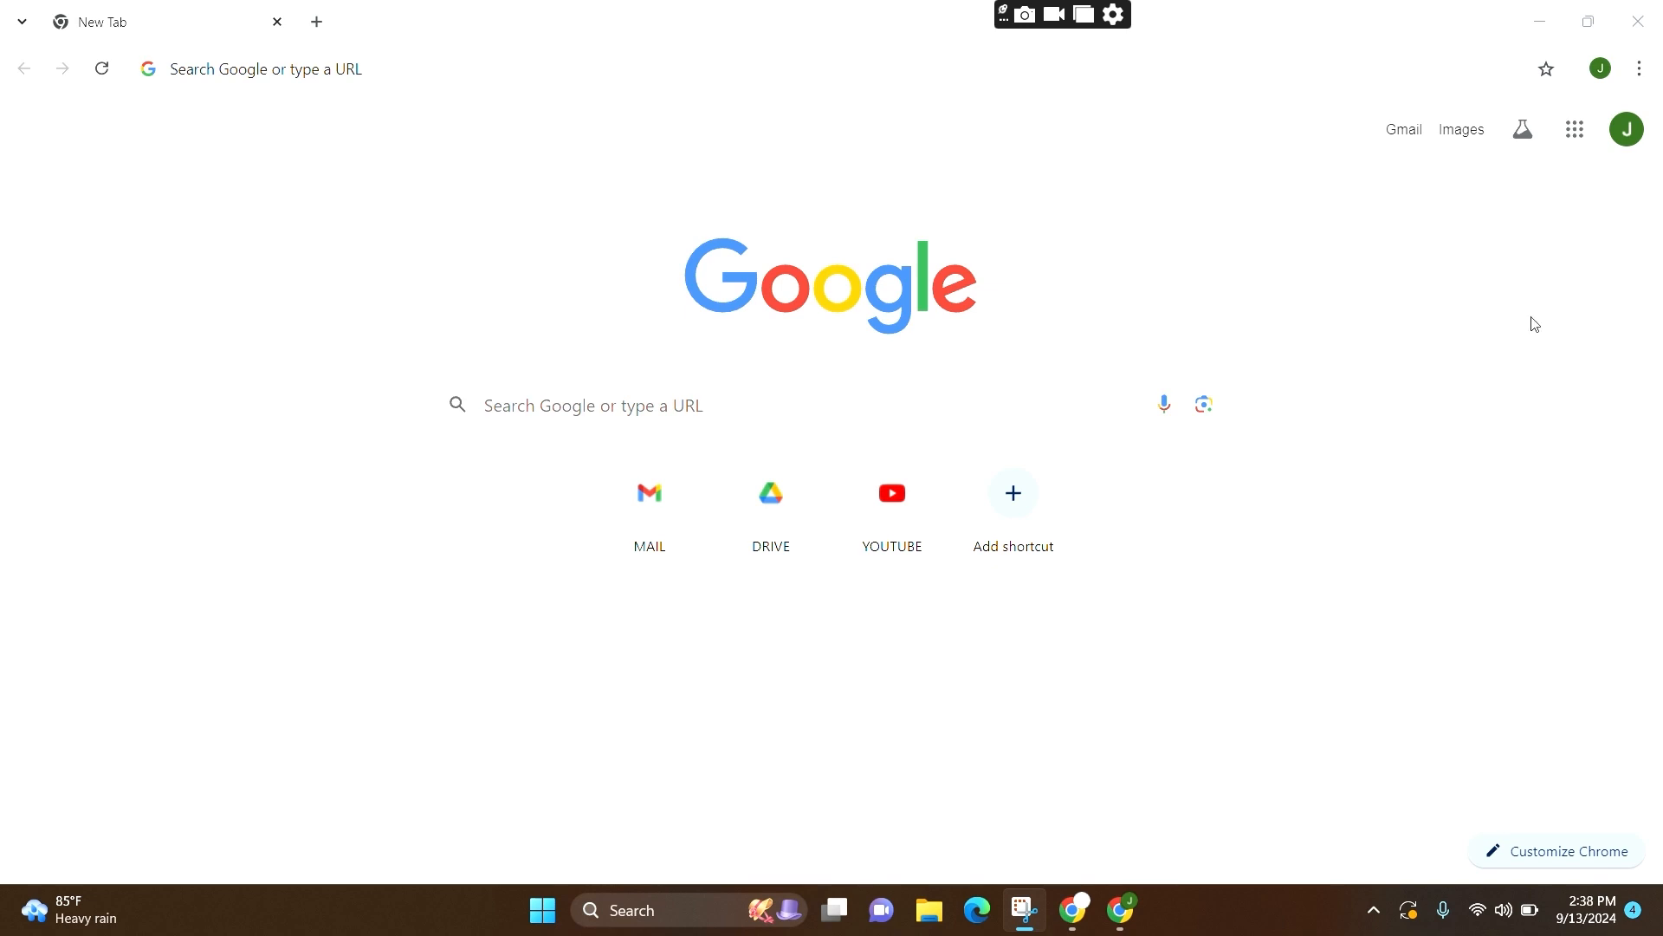
{"action": "mouse_move", "coordinate": [1573, 129]}
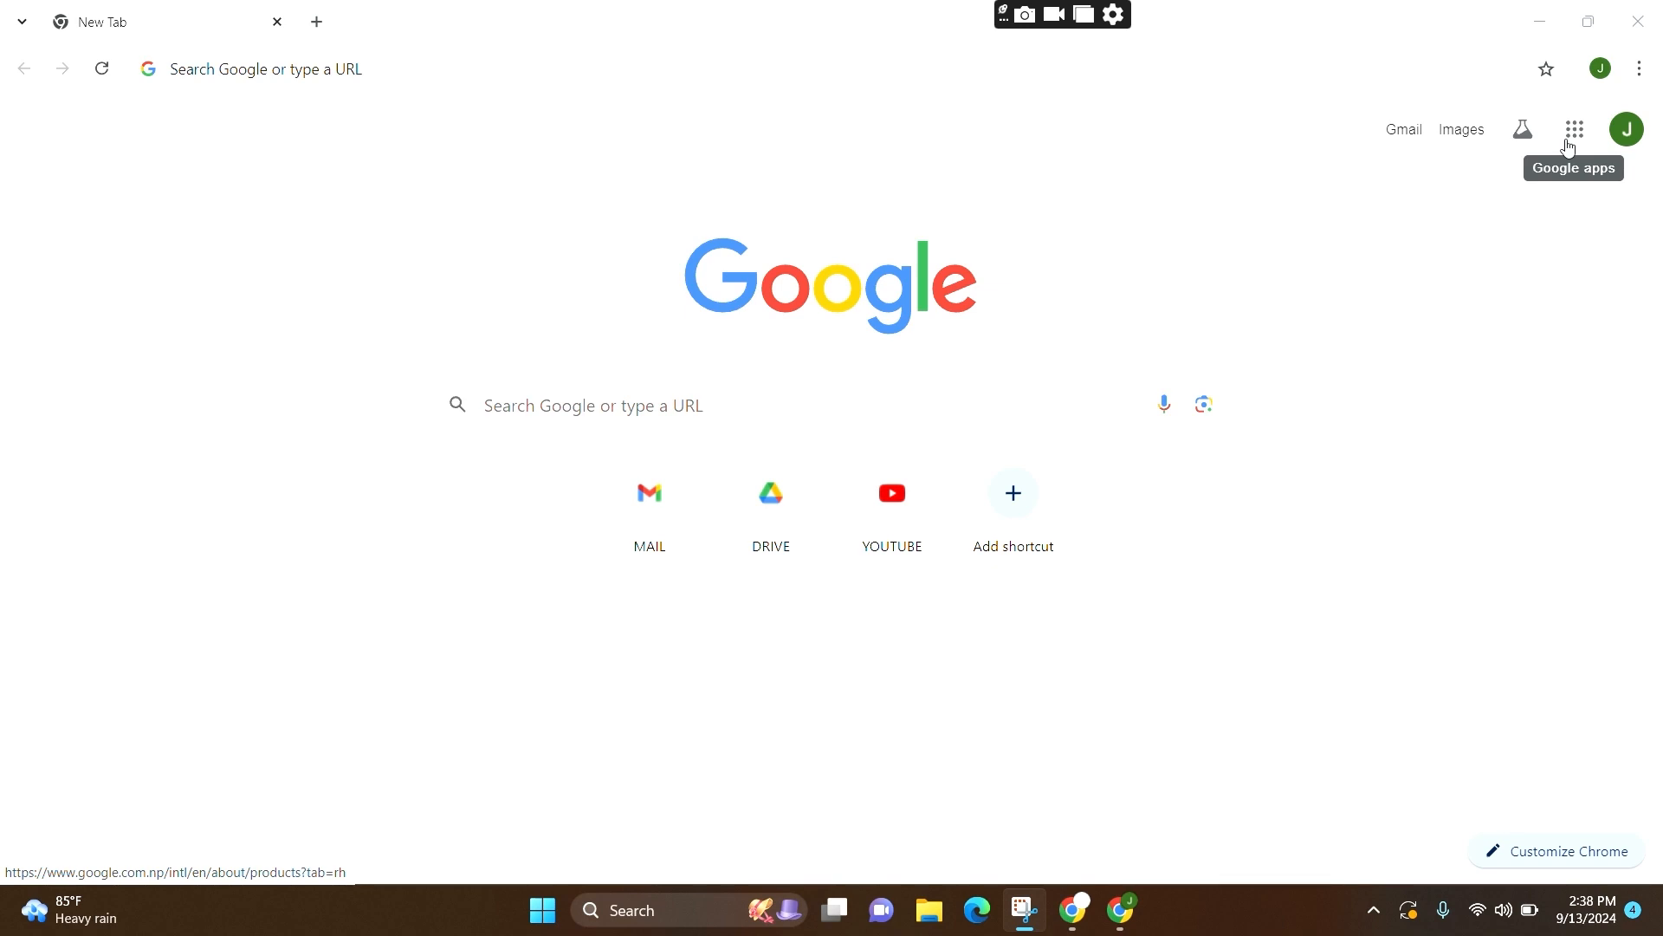
Open Google Contacts from the Google apps grid on the New Tab page.
{"action": "left_click", "coordinate": [1574, 129]}
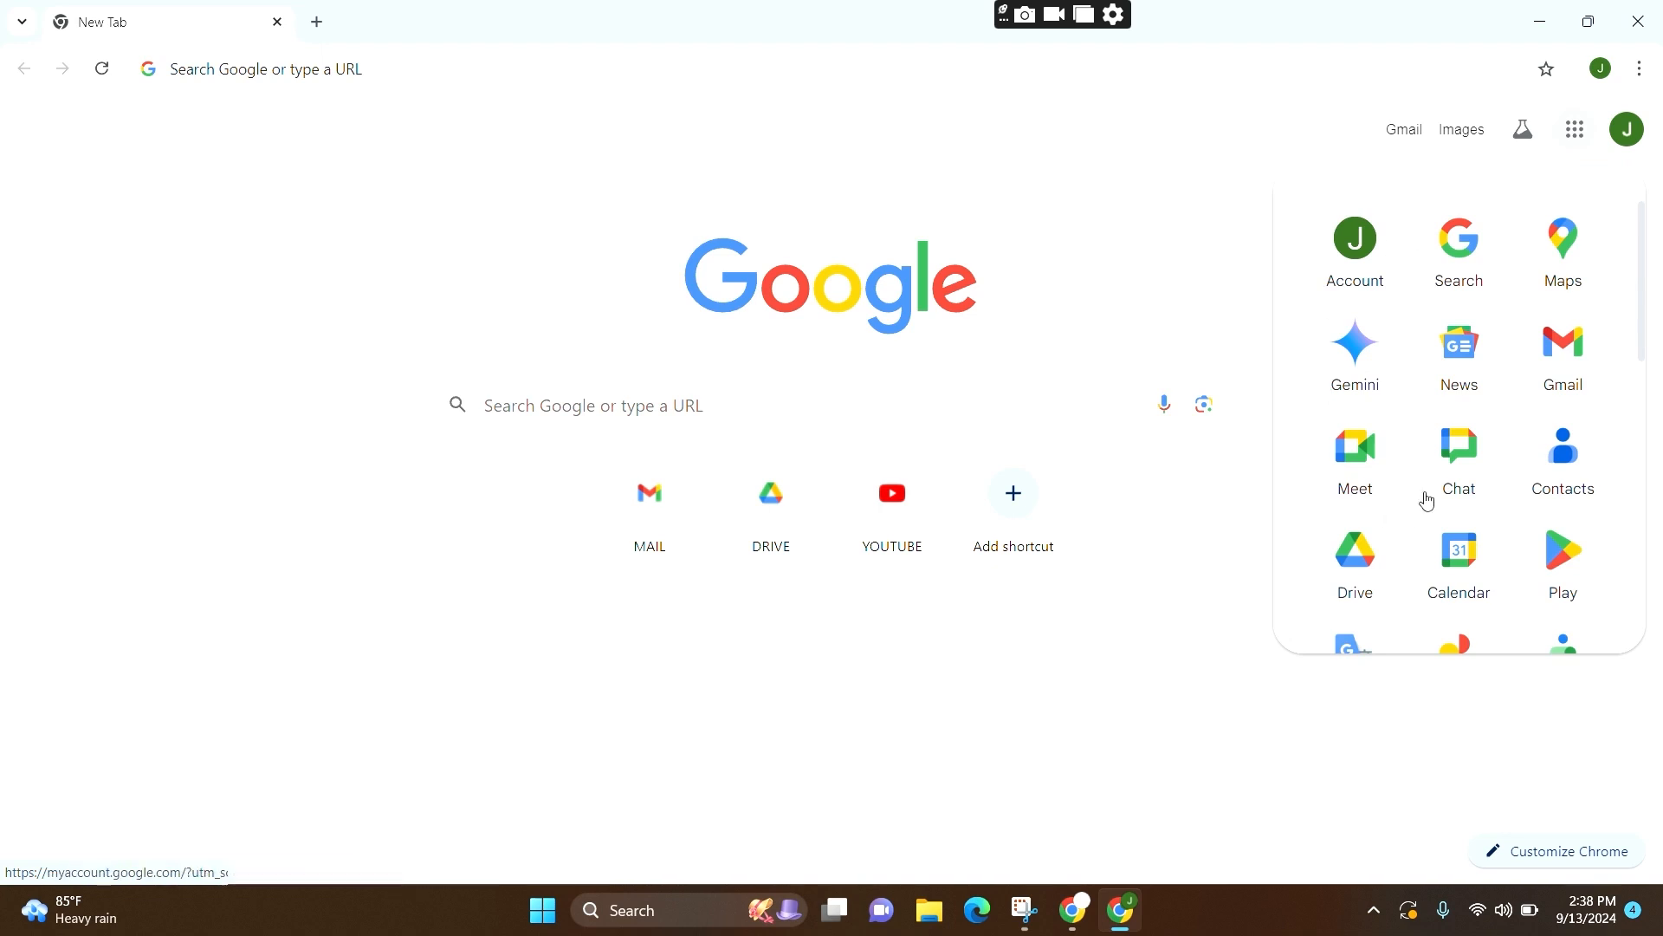
{"action": "mouse_move", "coordinate": [1560, 467]}
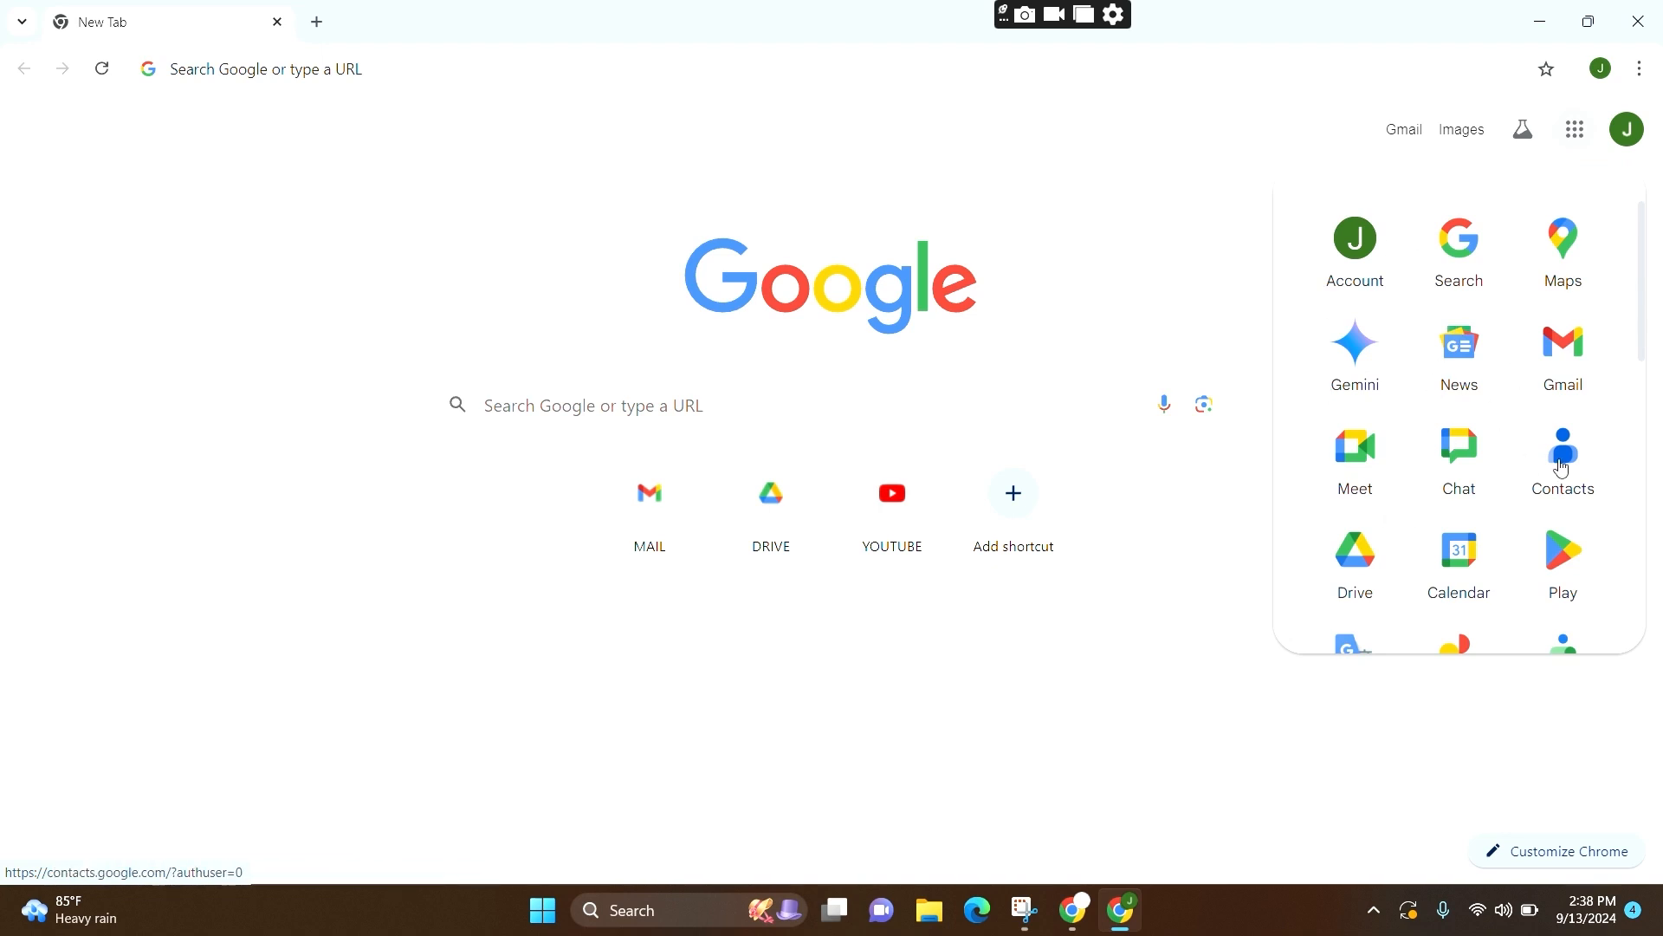
{"action": "left_click", "coordinate": [1561, 445]}
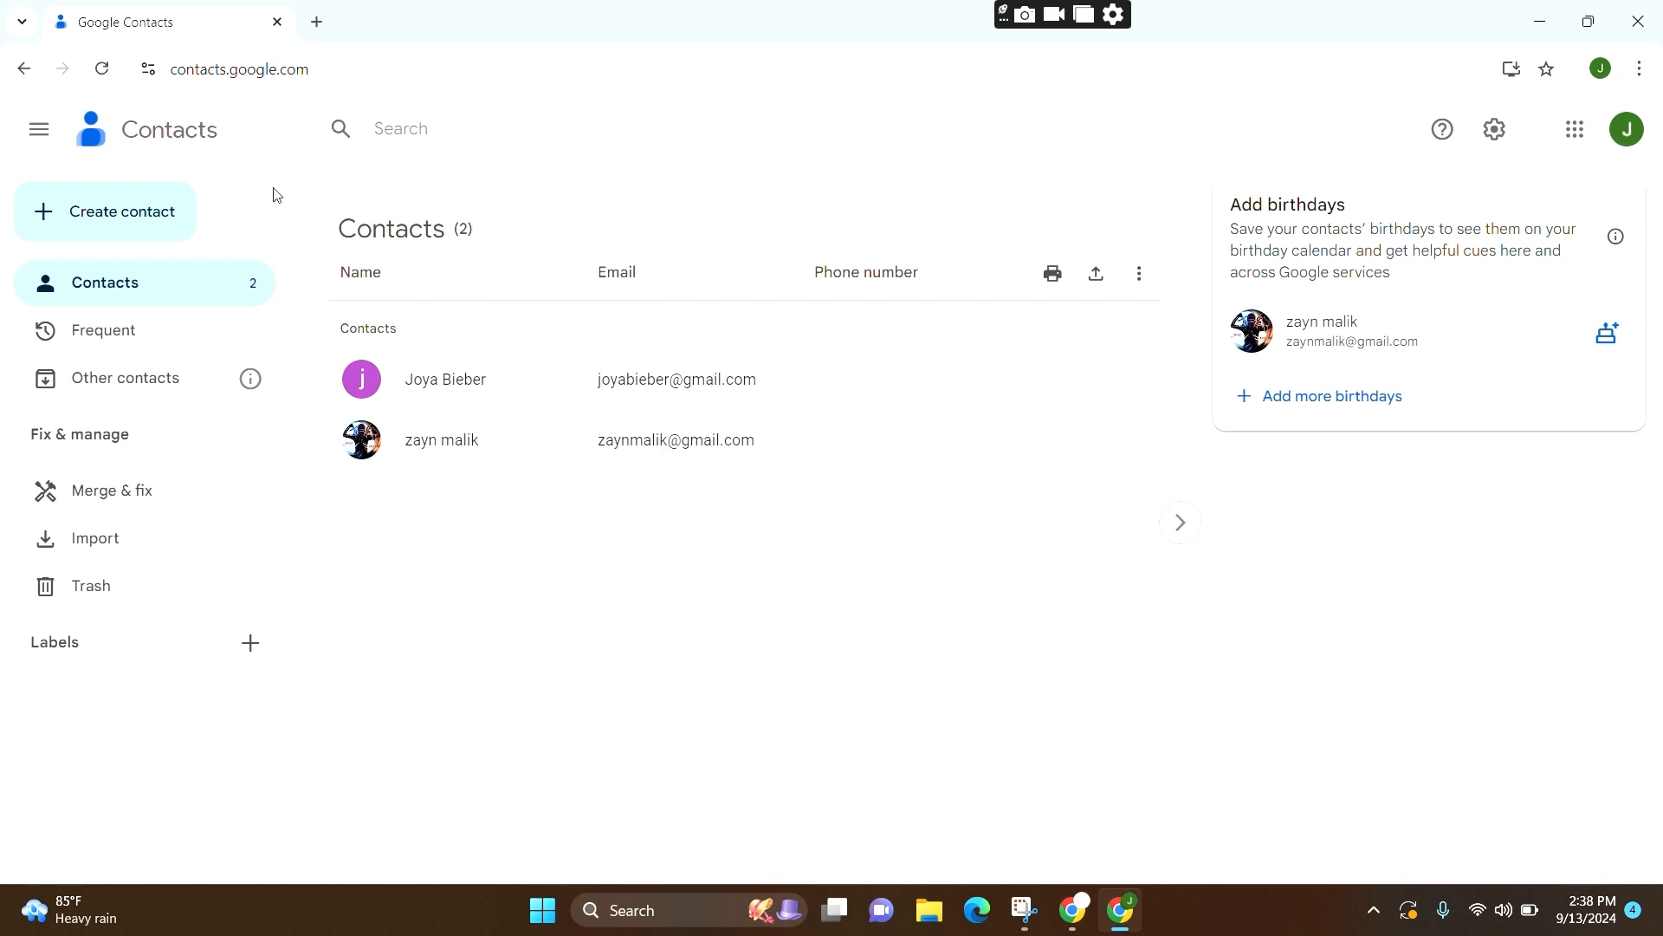
{"action": "mouse_move", "coordinate": [53, 491]}
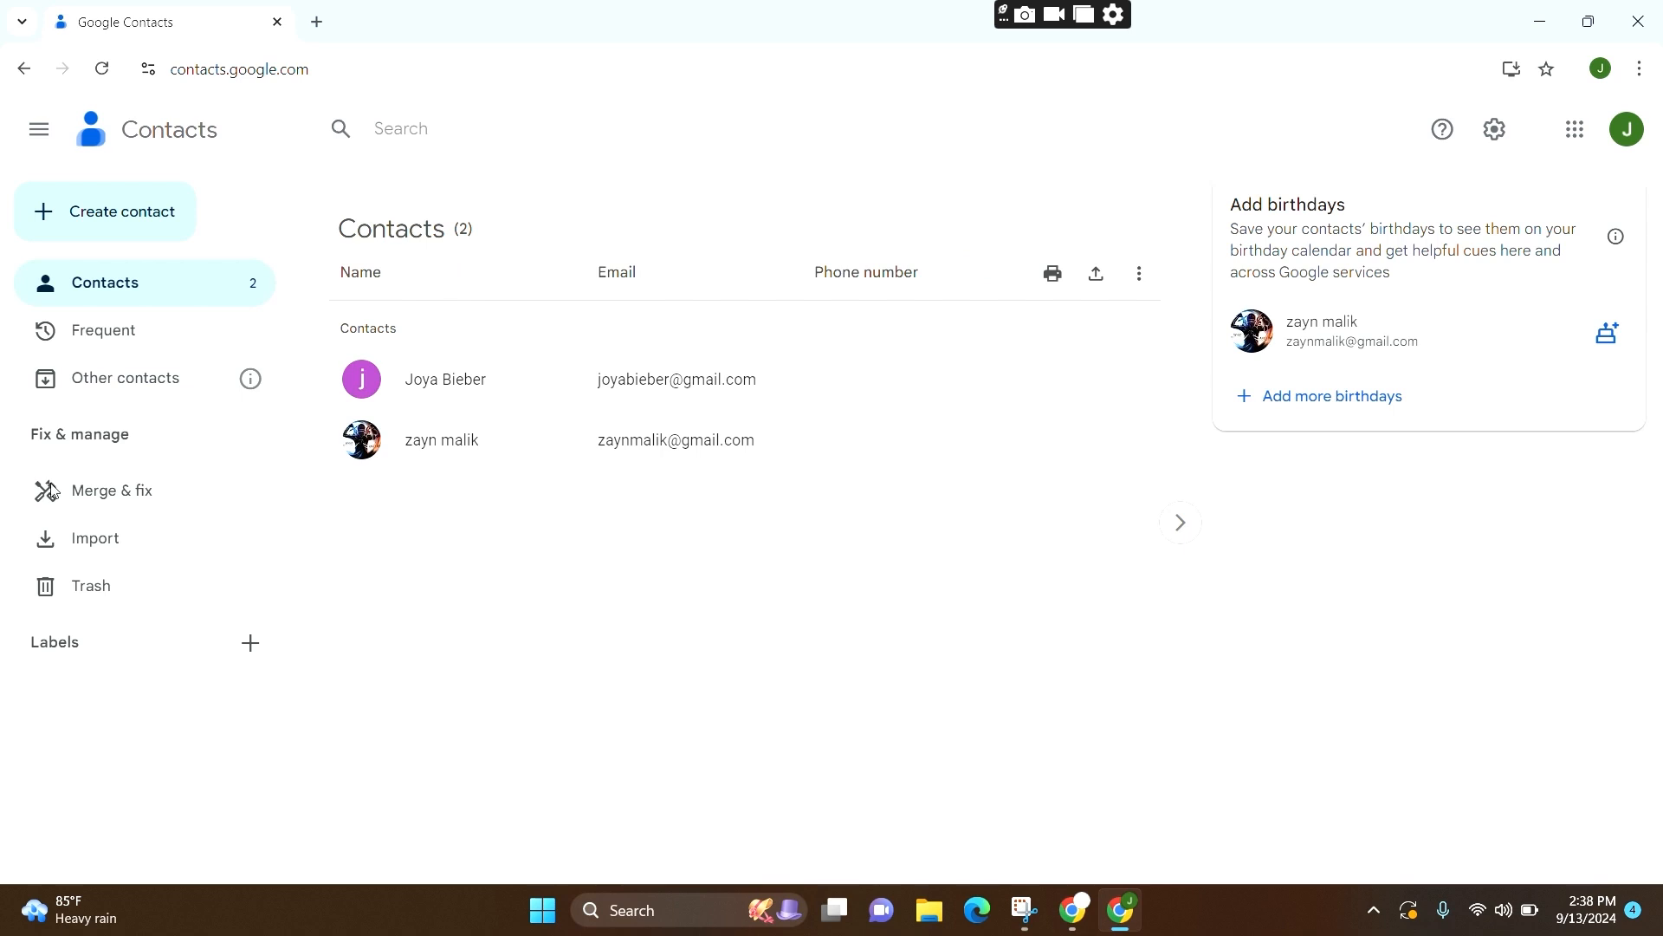
{"action": "mouse_move", "coordinate": [209, 297]}
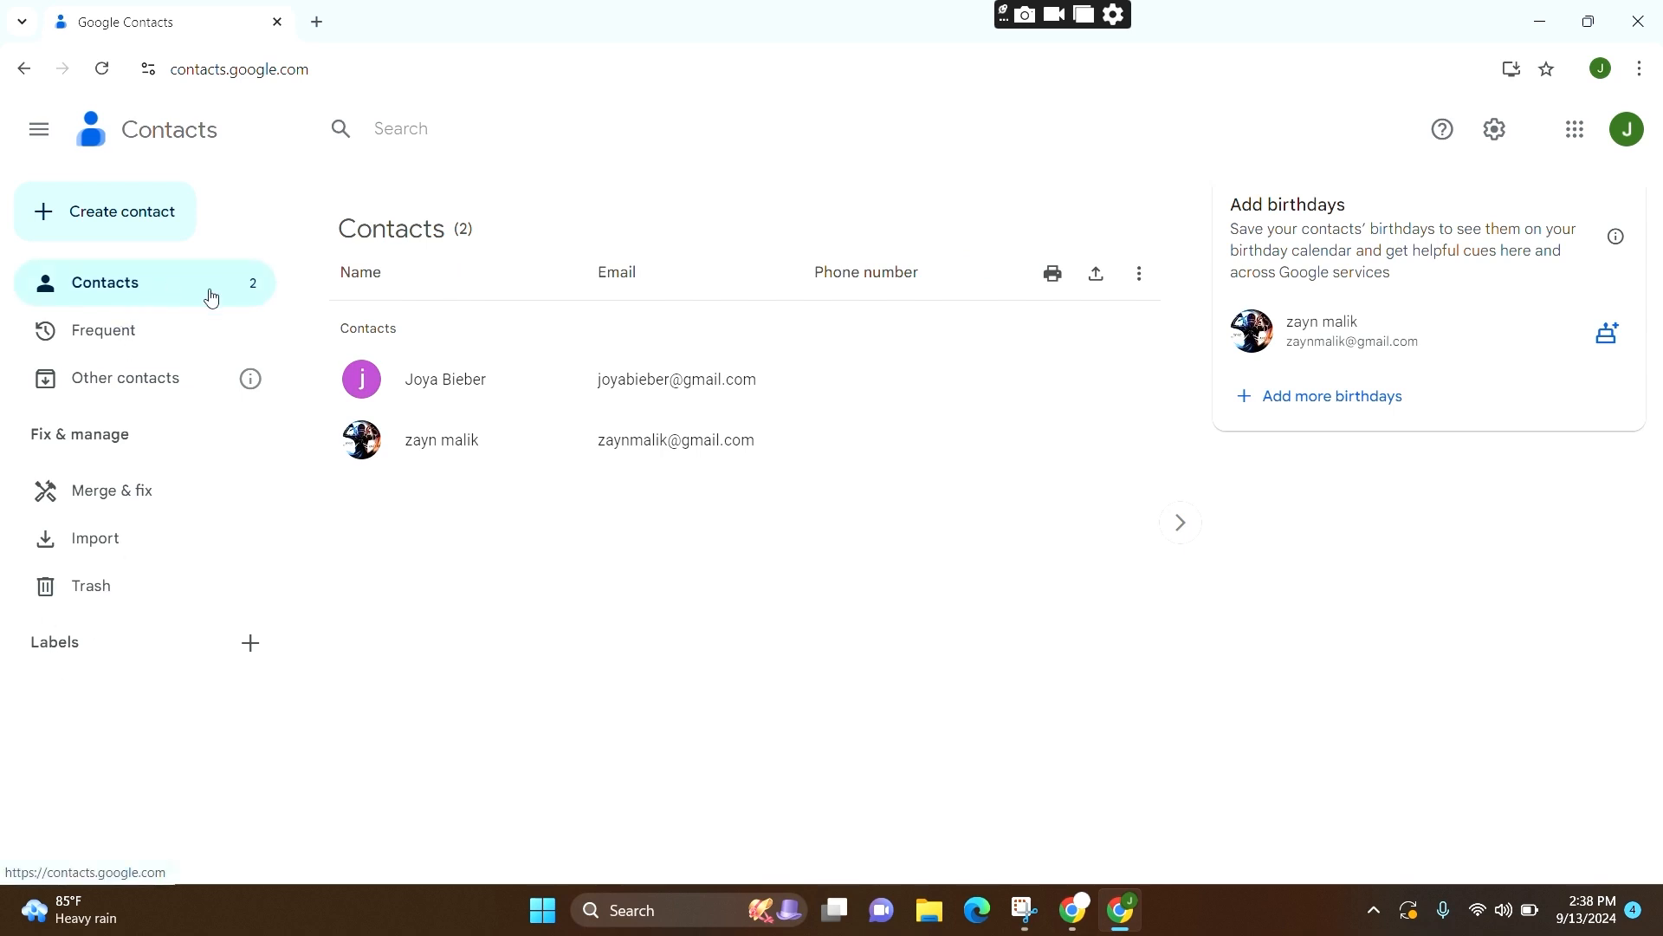
{"action": "mouse_move", "coordinate": [433, 249]}
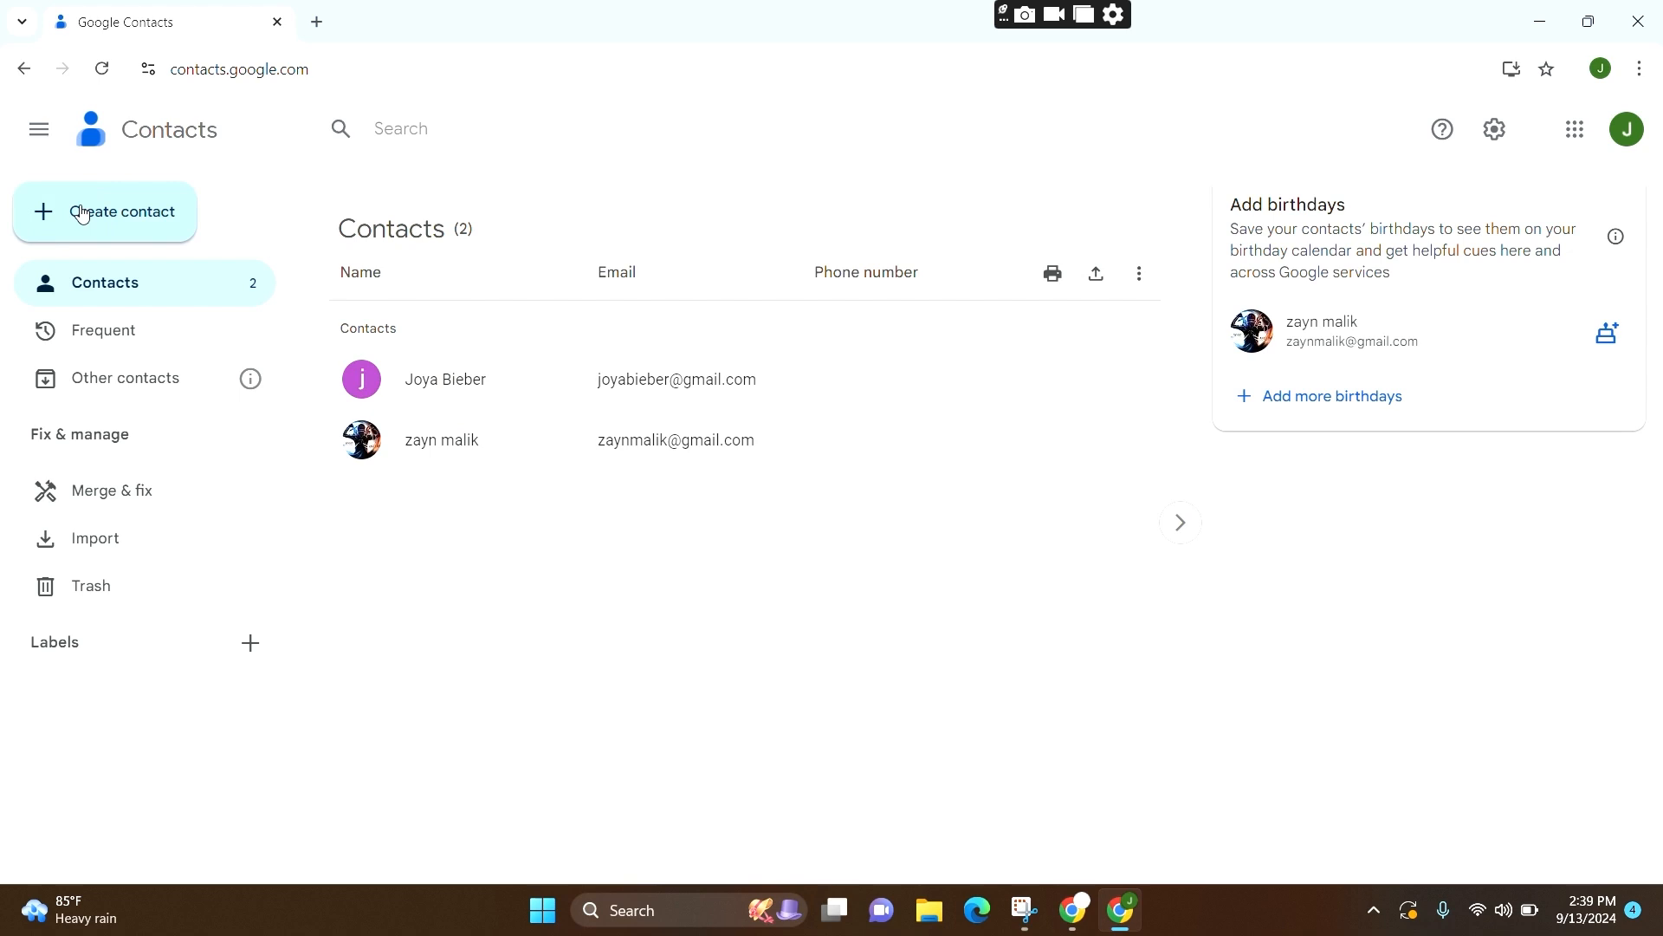
{"action": "mouse_move", "coordinate": [401, 575]}
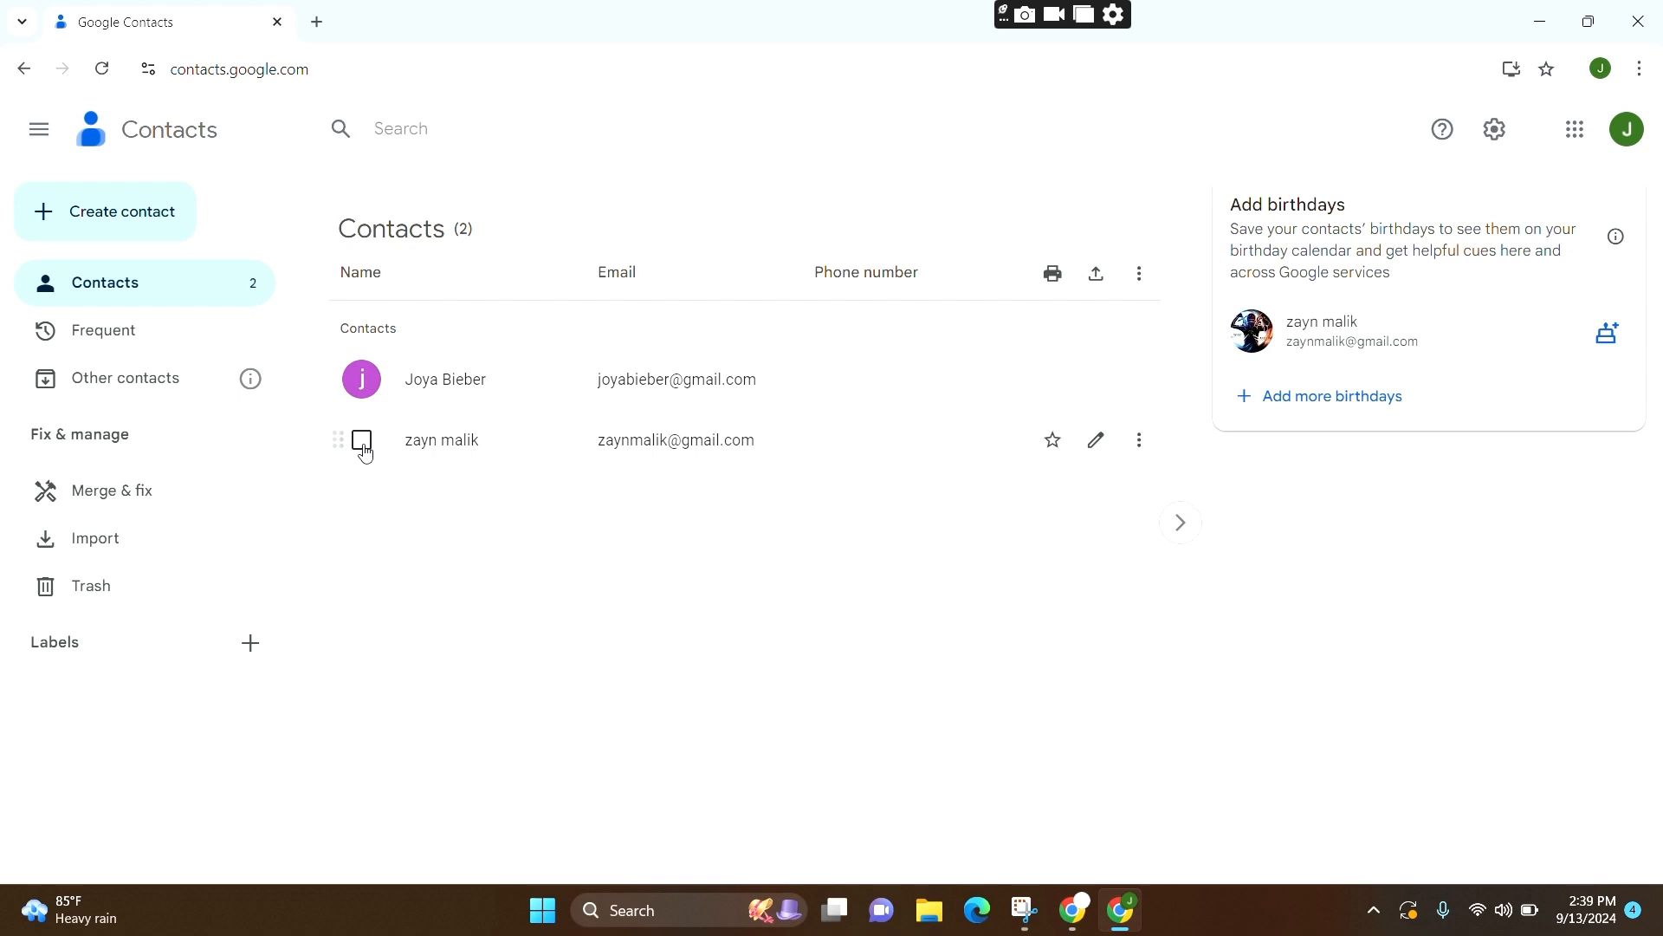
Select zayn malik and delete the contact, confirming Move to trash.
{"action": "left_click", "coordinate": [360, 439]}
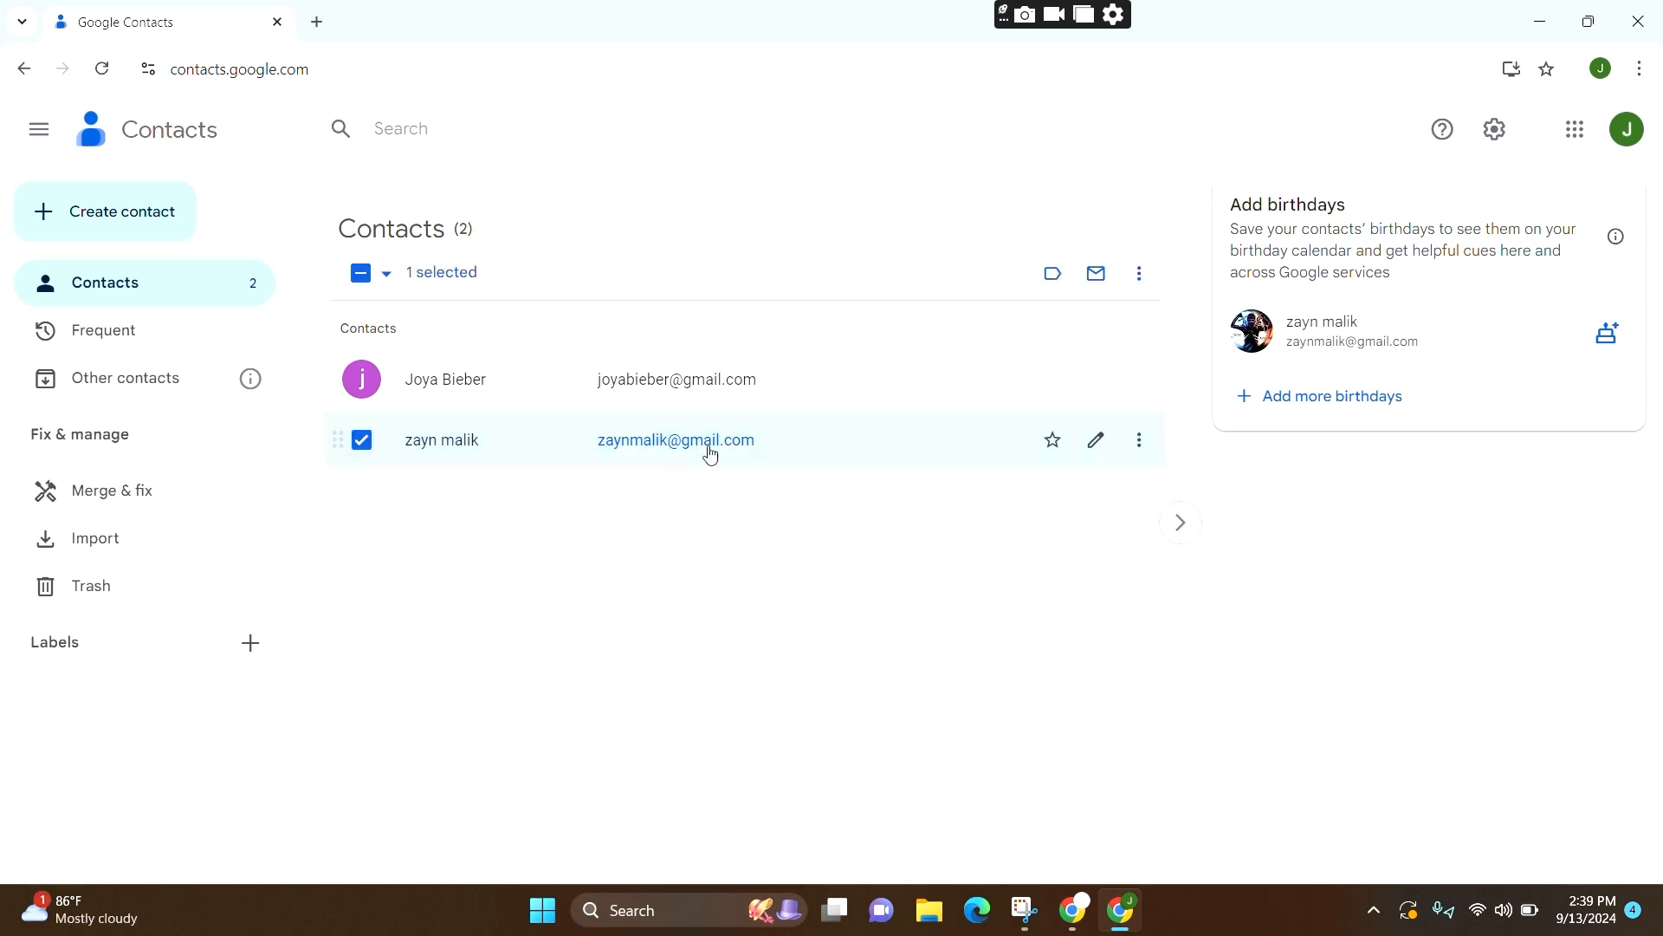
{"action": "mouse_move", "coordinate": [1138, 439]}
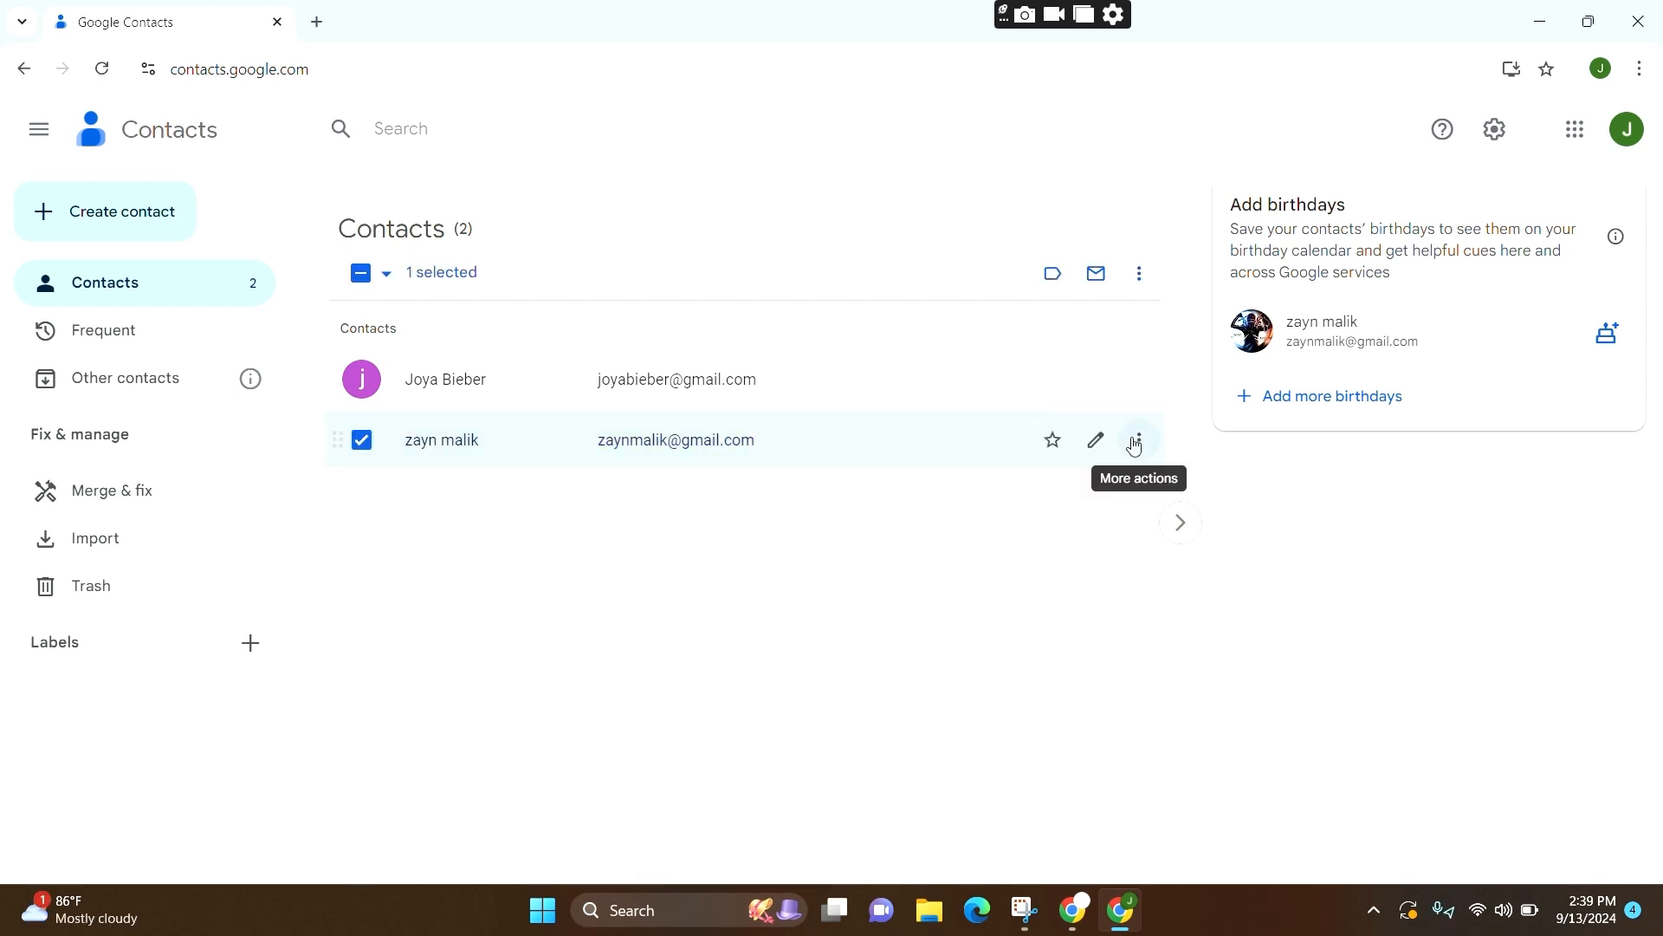
{"action": "left_click", "coordinate": [1136, 439]}
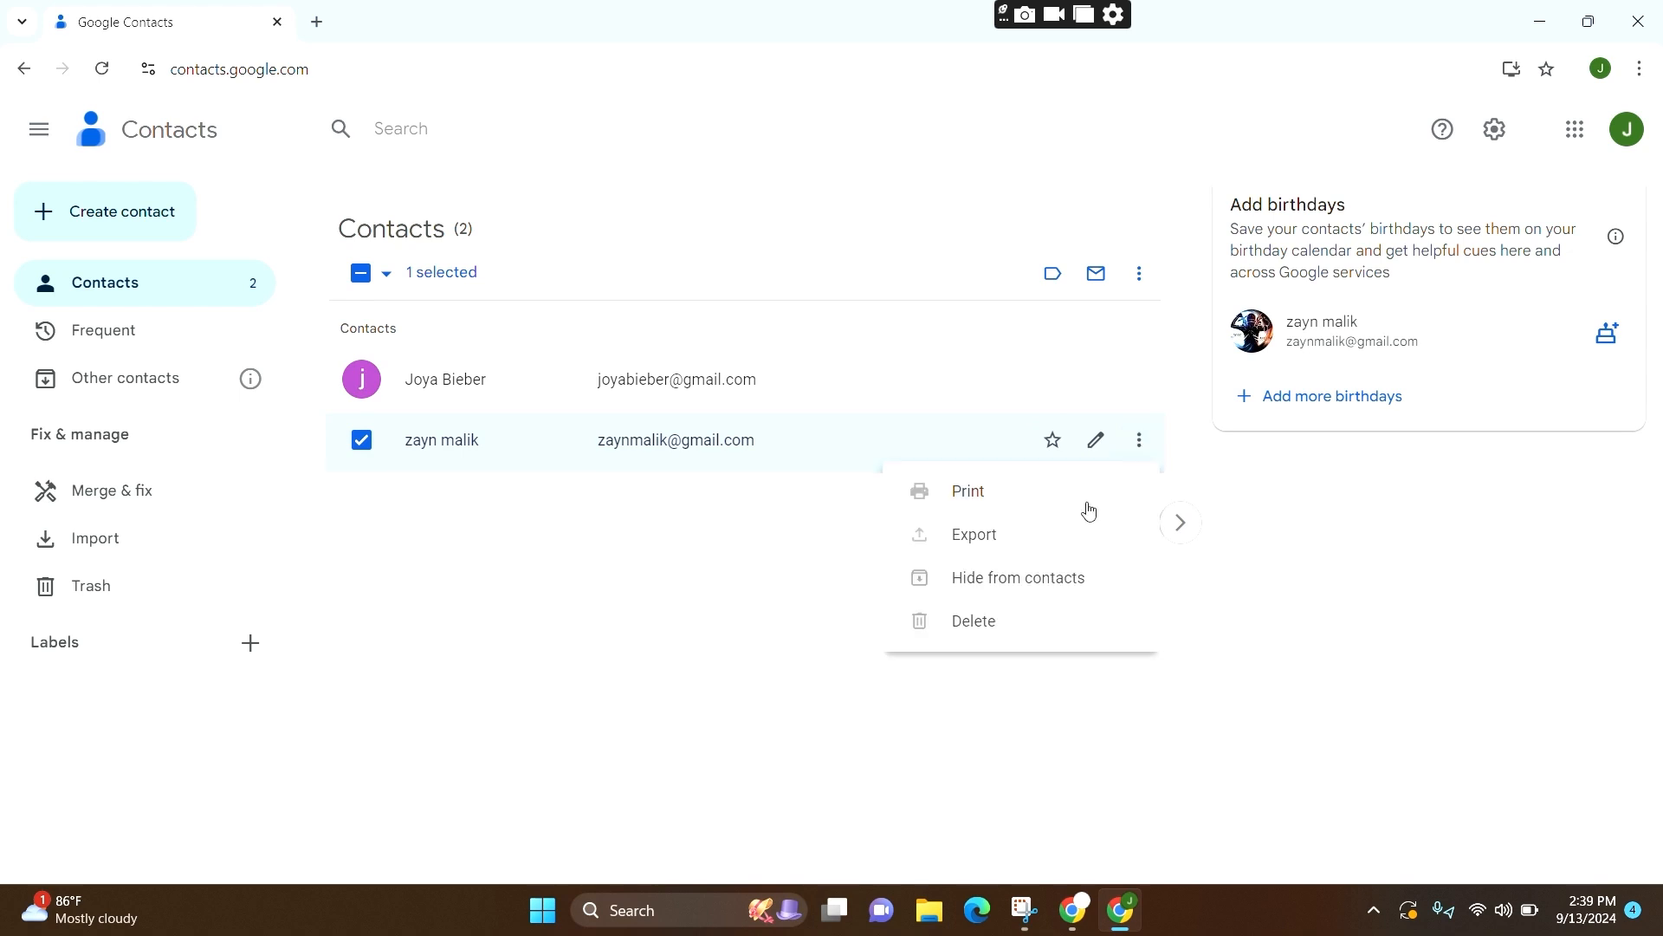
{"action": "mouse_move", "coordinate": [1020, 624]}
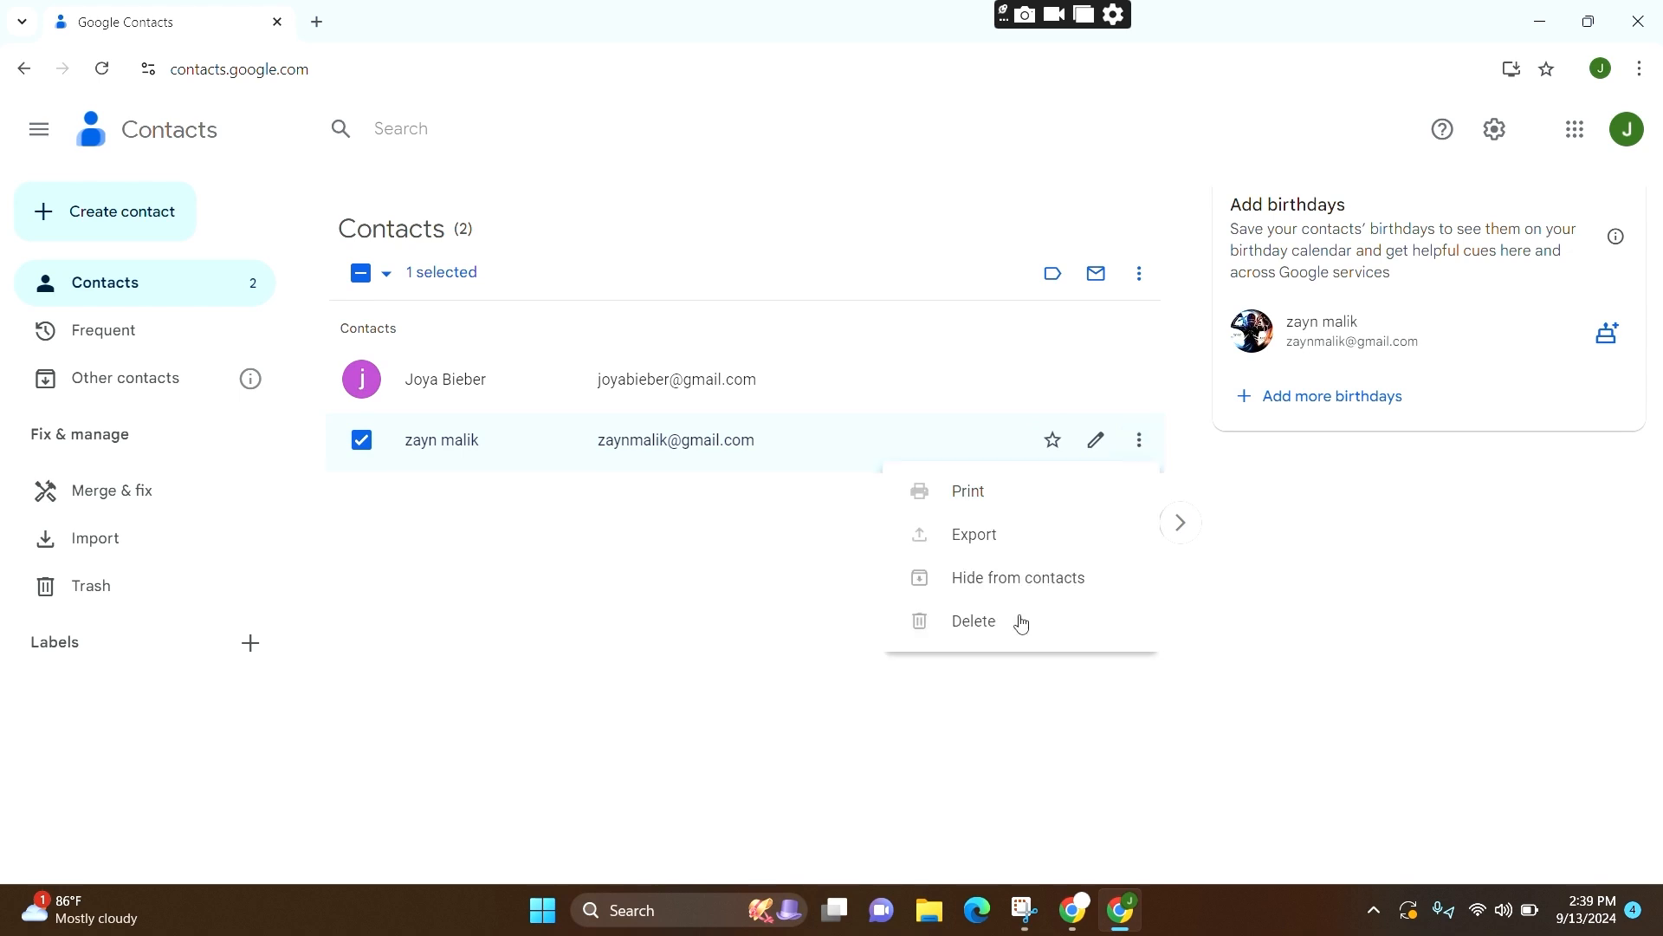
{"action": "left_click", "coordinate": [973, 620]}
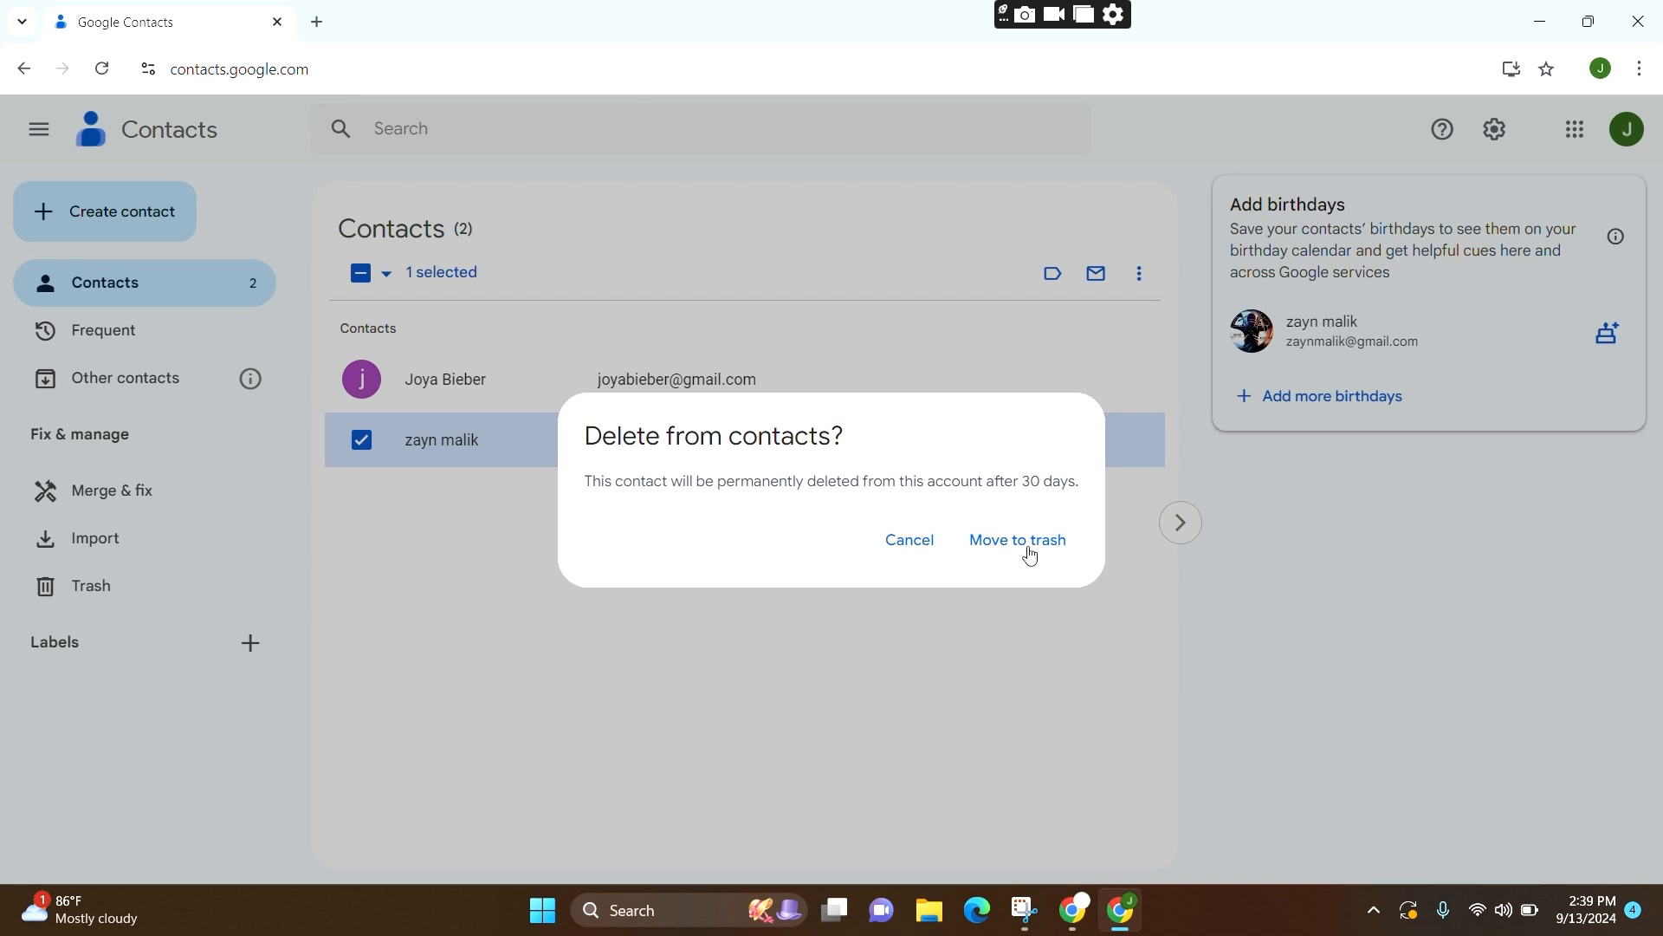
{"action": "left_click", "coordinate": [1015, 540]}
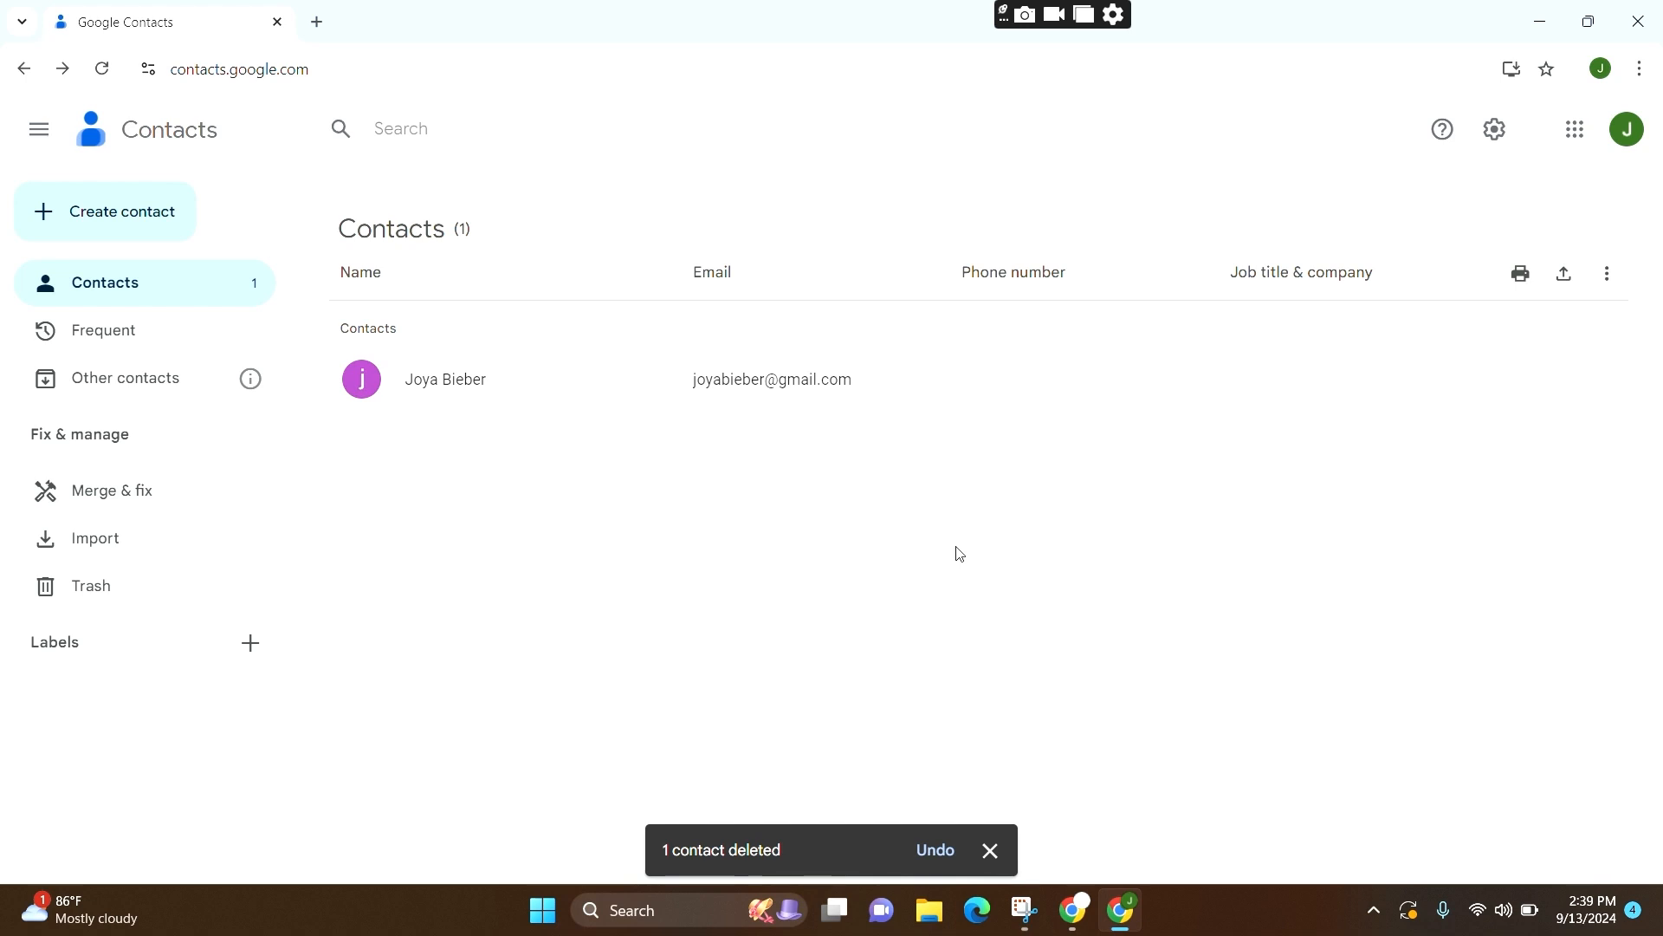
{"action": "mouse_move", "coordinate": [866, 511]}
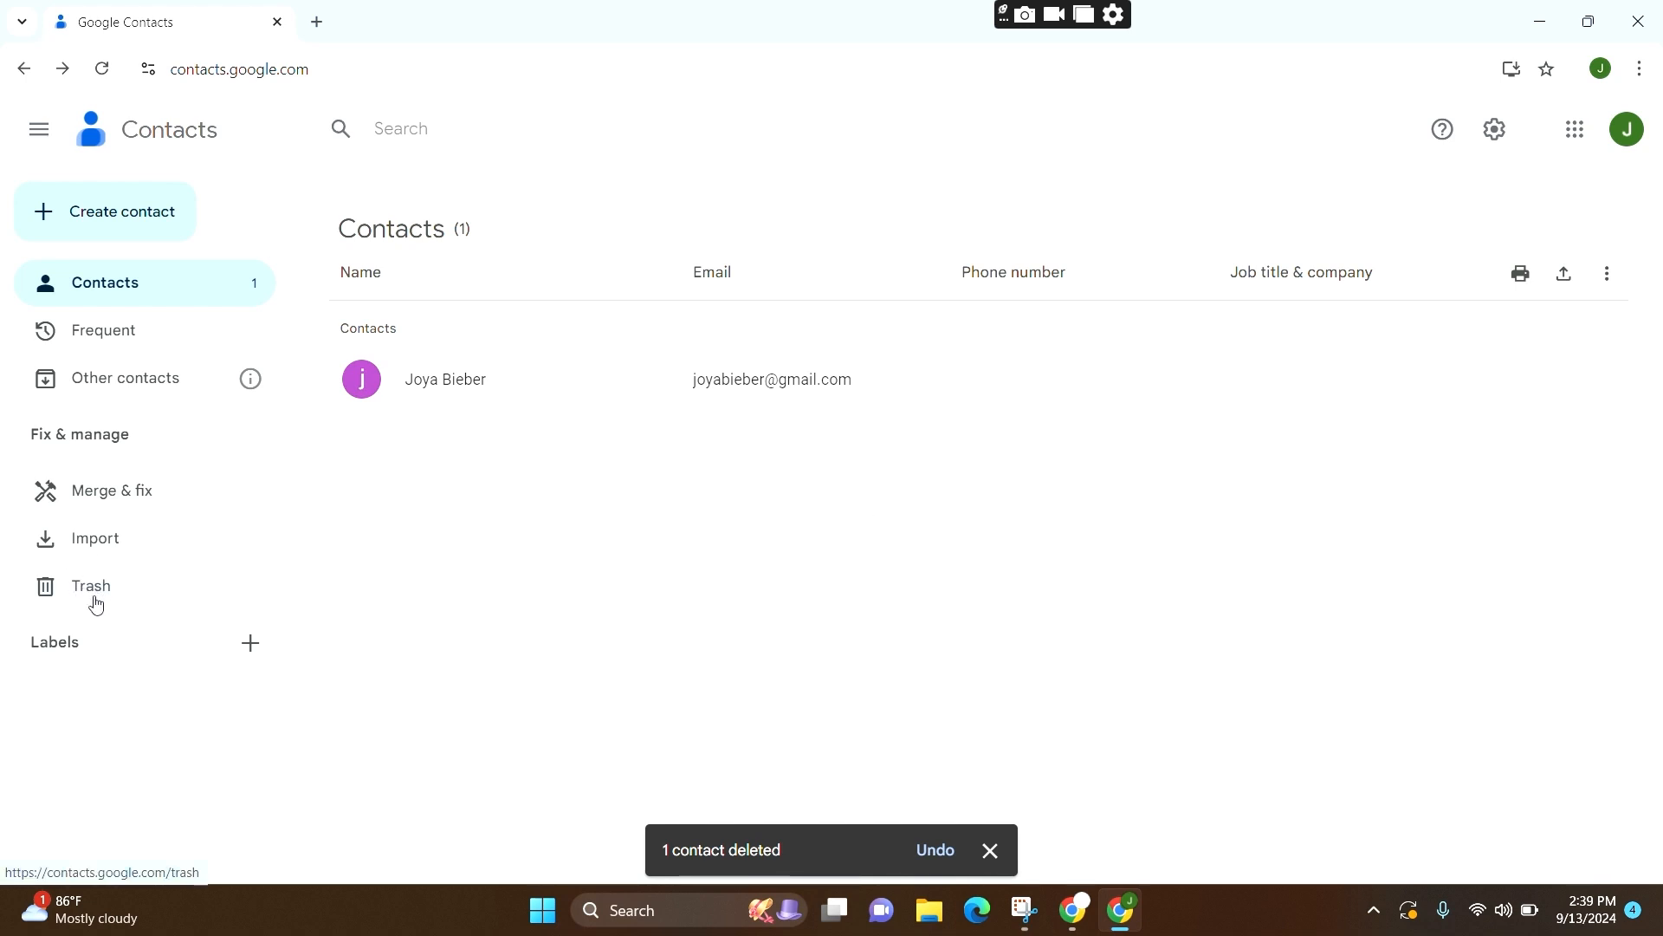
Open the Trash from the left sidebar to see zayn malik listed.
{"action": "left_click", "coordinate": [91, 585]}
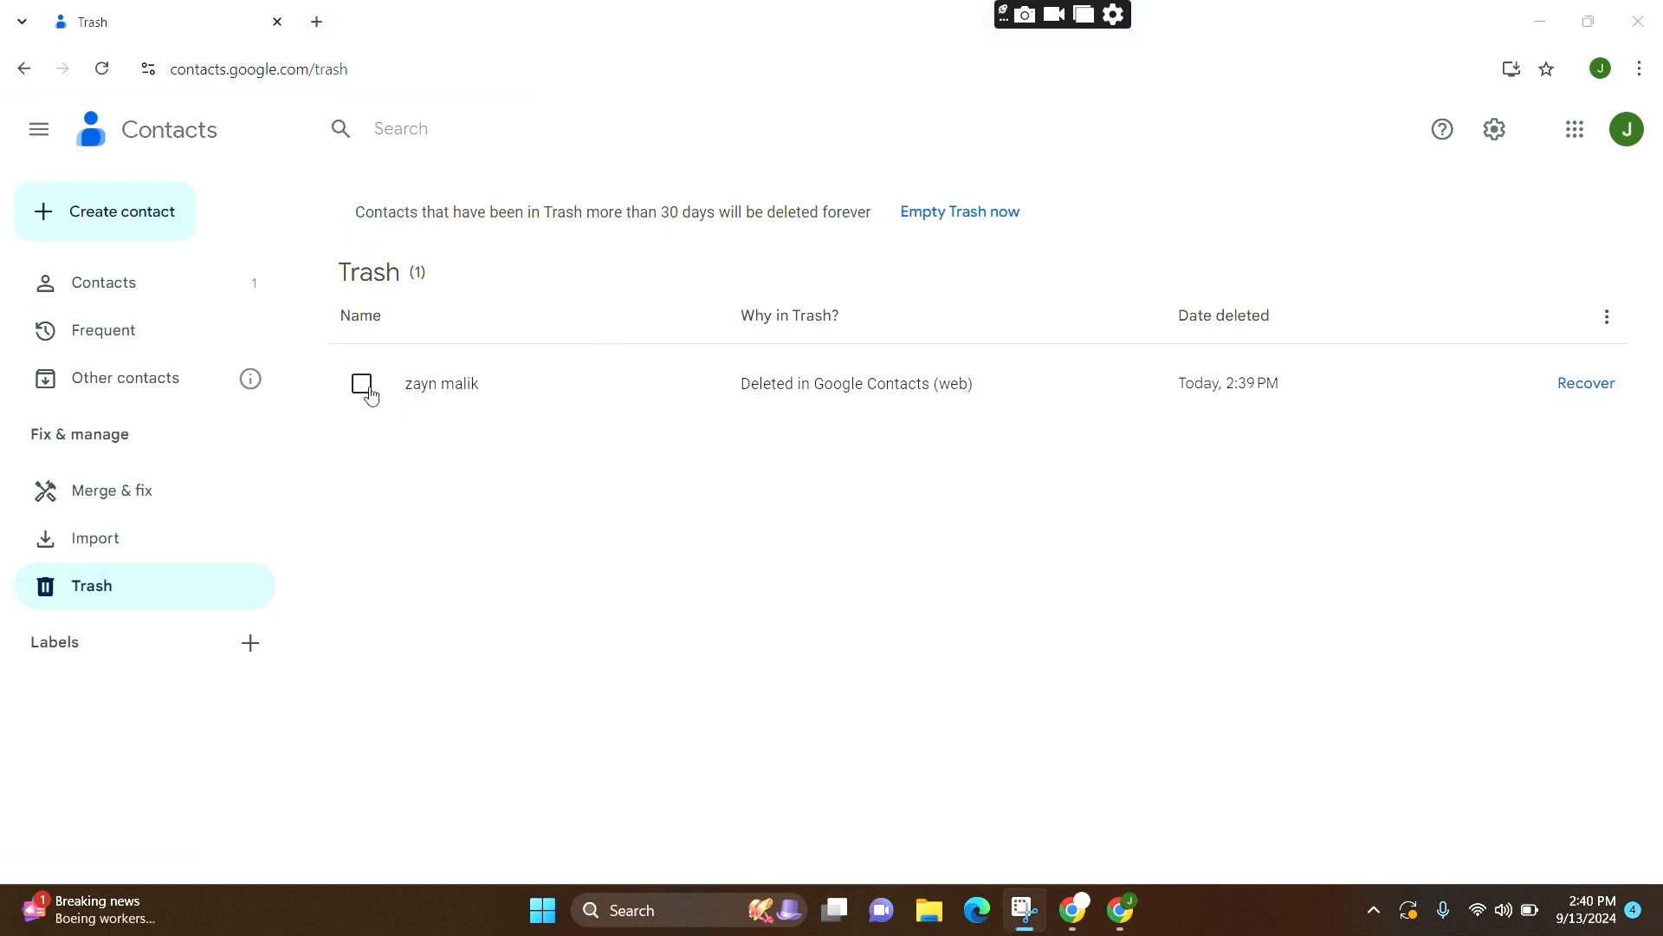
Select zayn malik in Trash and confirm Delete forever.
{"action": "left_click", "coordinate": [362, 383]}
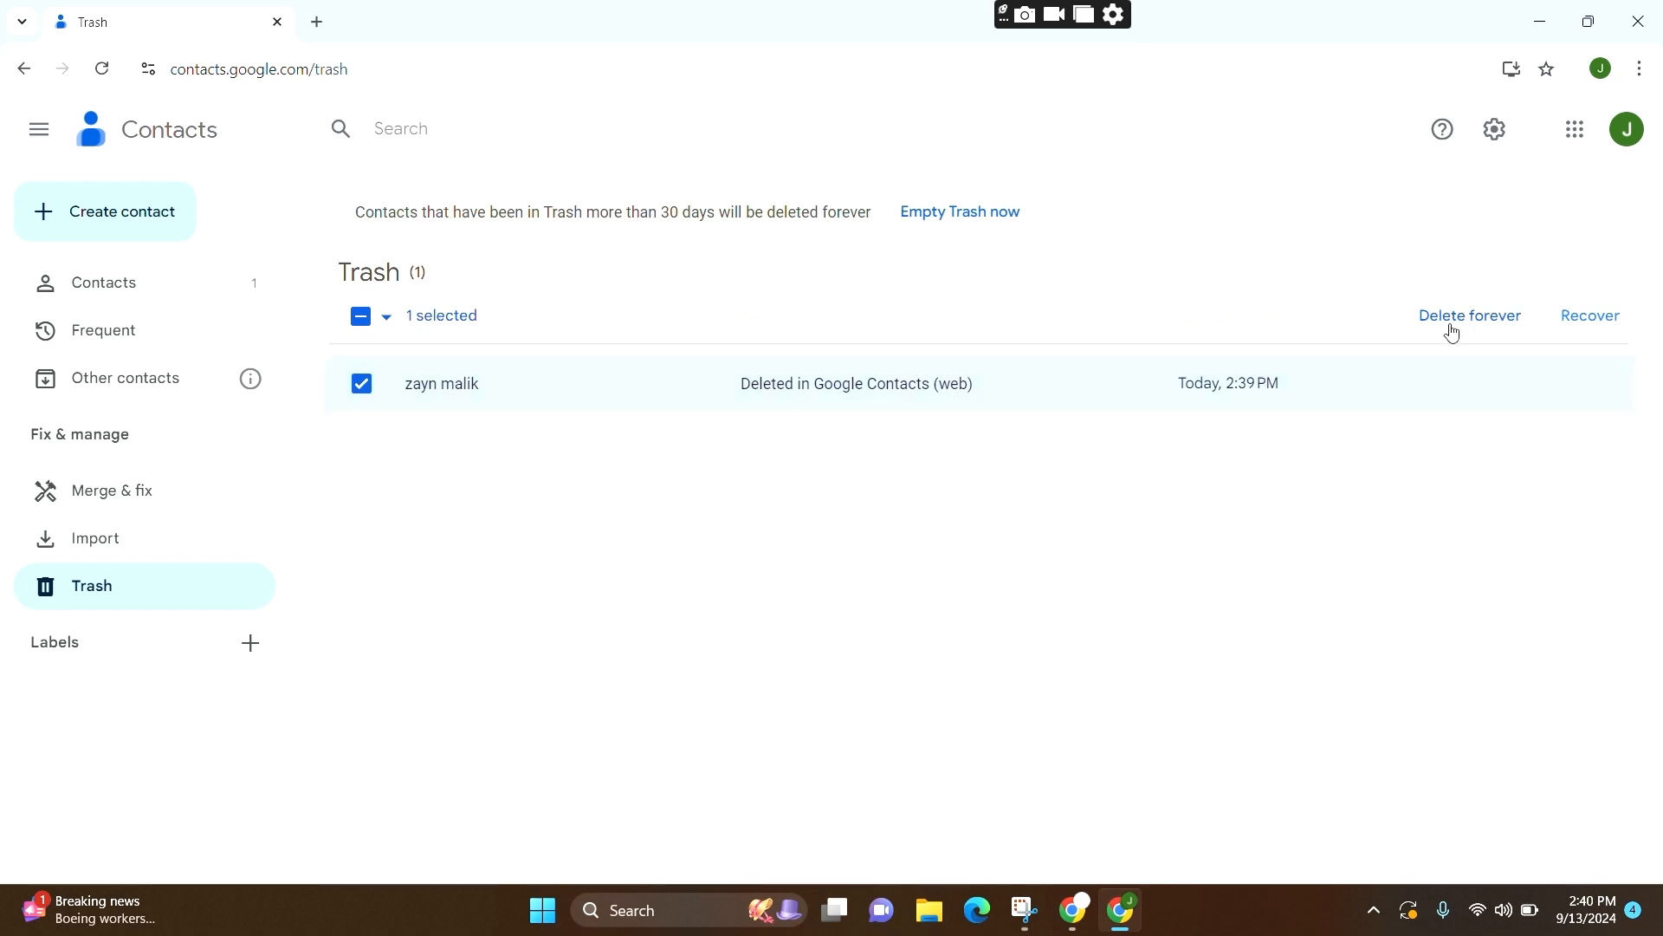
{"action": "mouse_move", "coordinate": [1468, 325]}
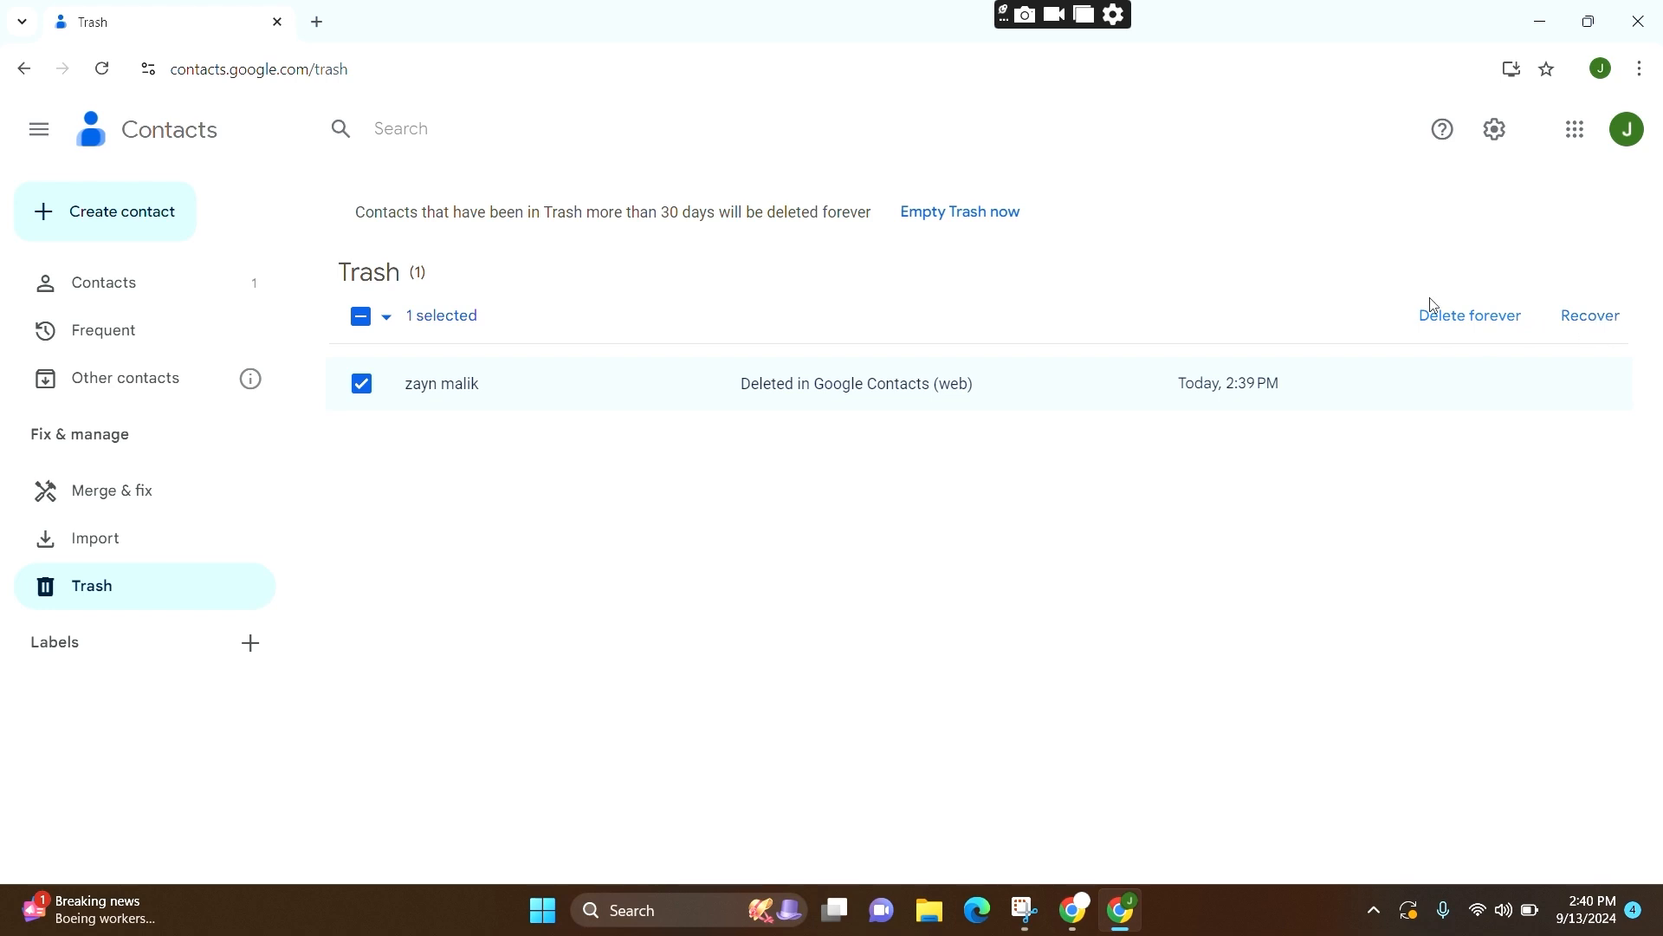
{"action": "mouse_move", "coordinate": [1470, 315]}
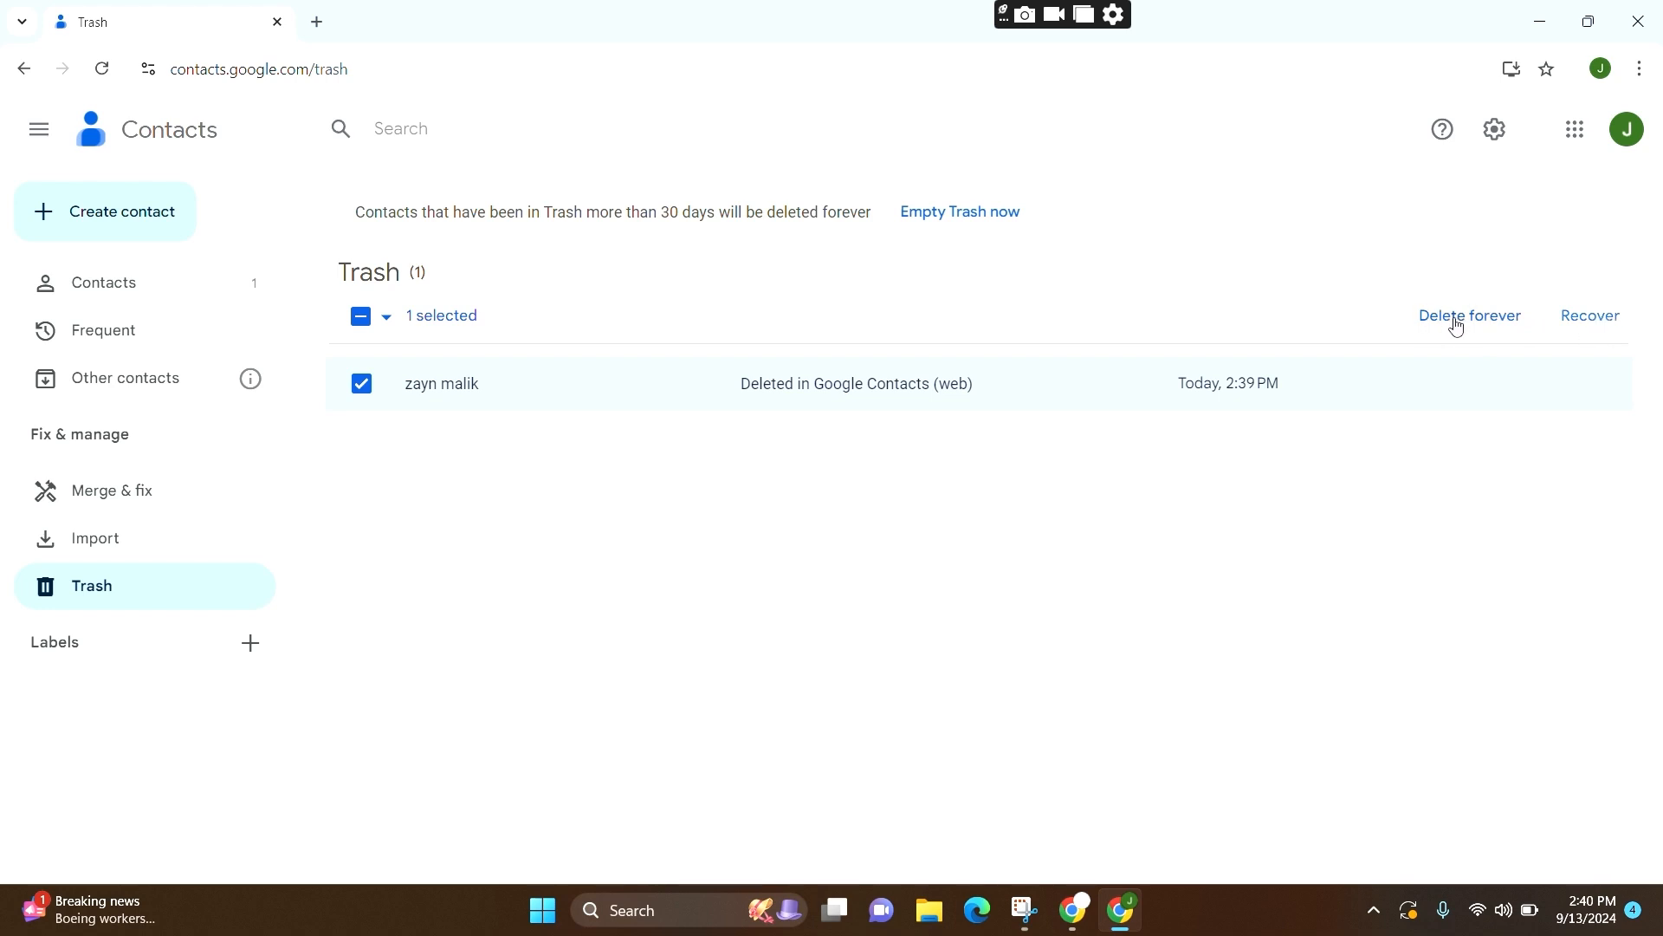
{"action": "left_click", "coordinate": [1470, 315]}
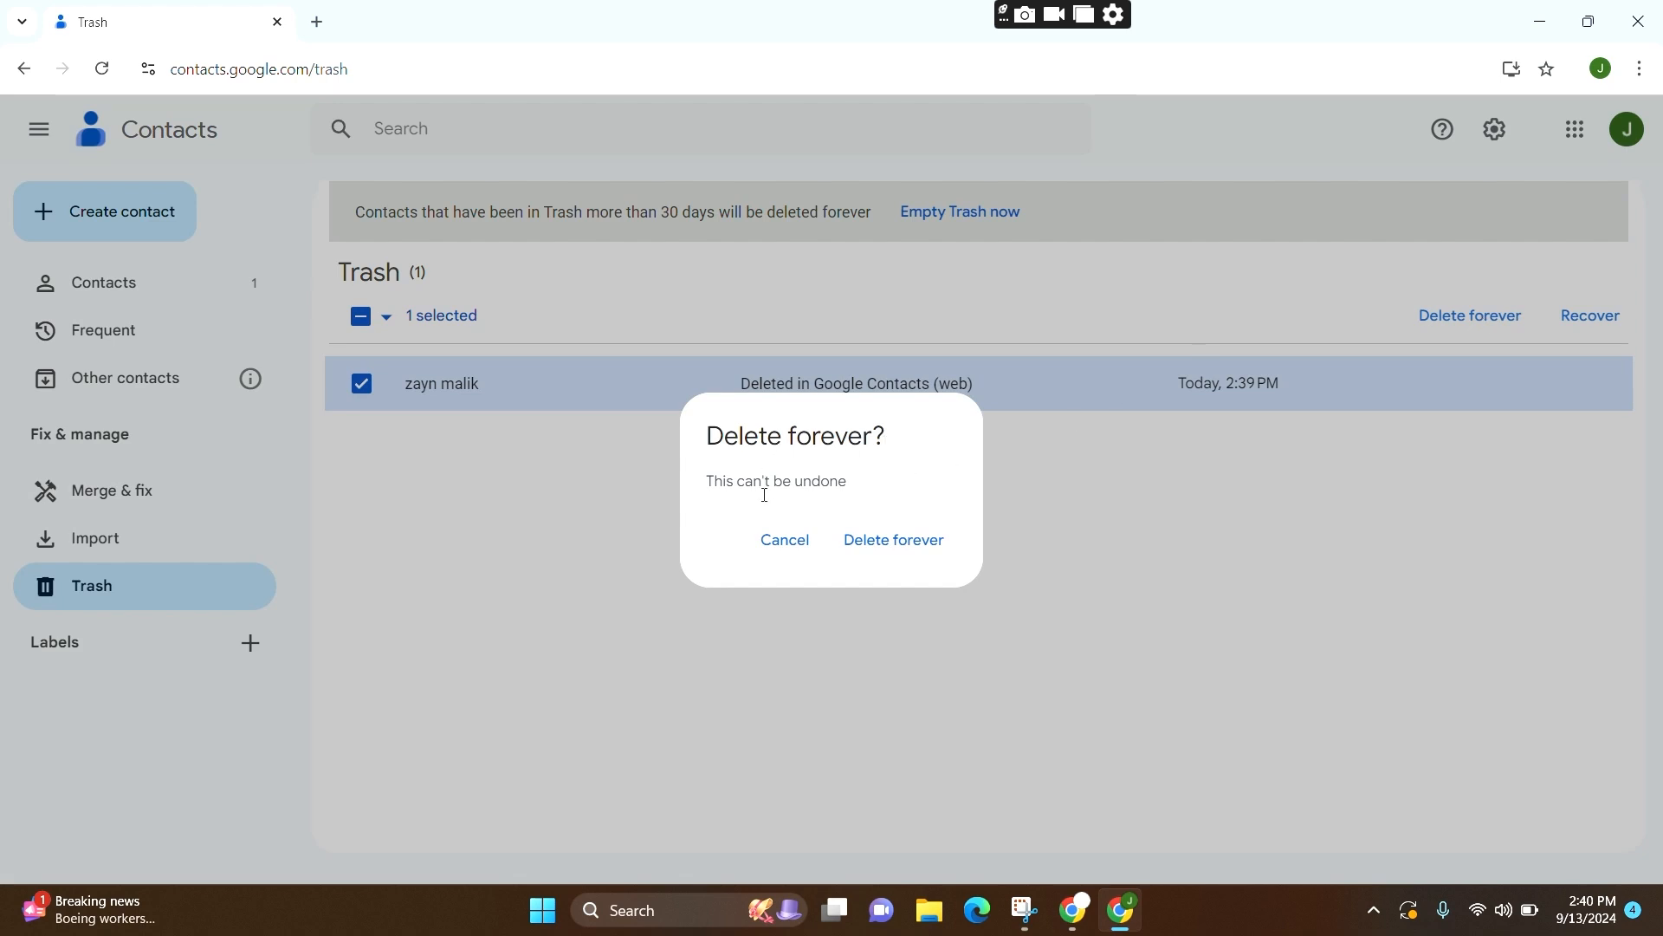
{"action": "mouse_move", "coordinate": [894, 541]}
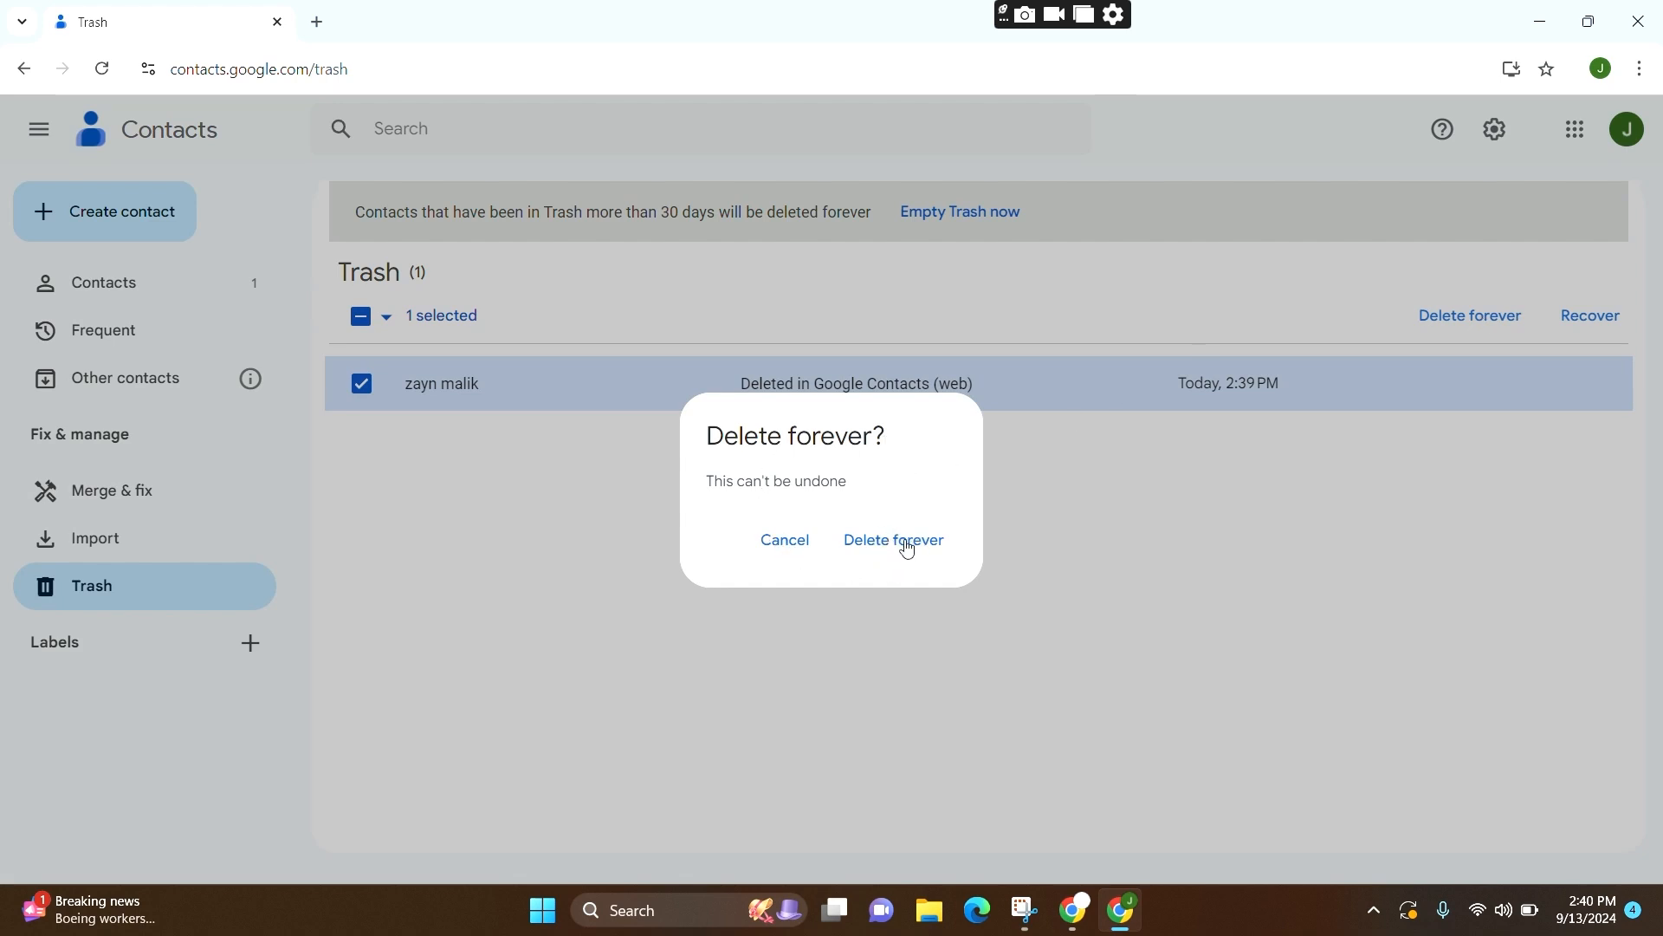
{"action": "left_click", "coordinate": [894, 541]}
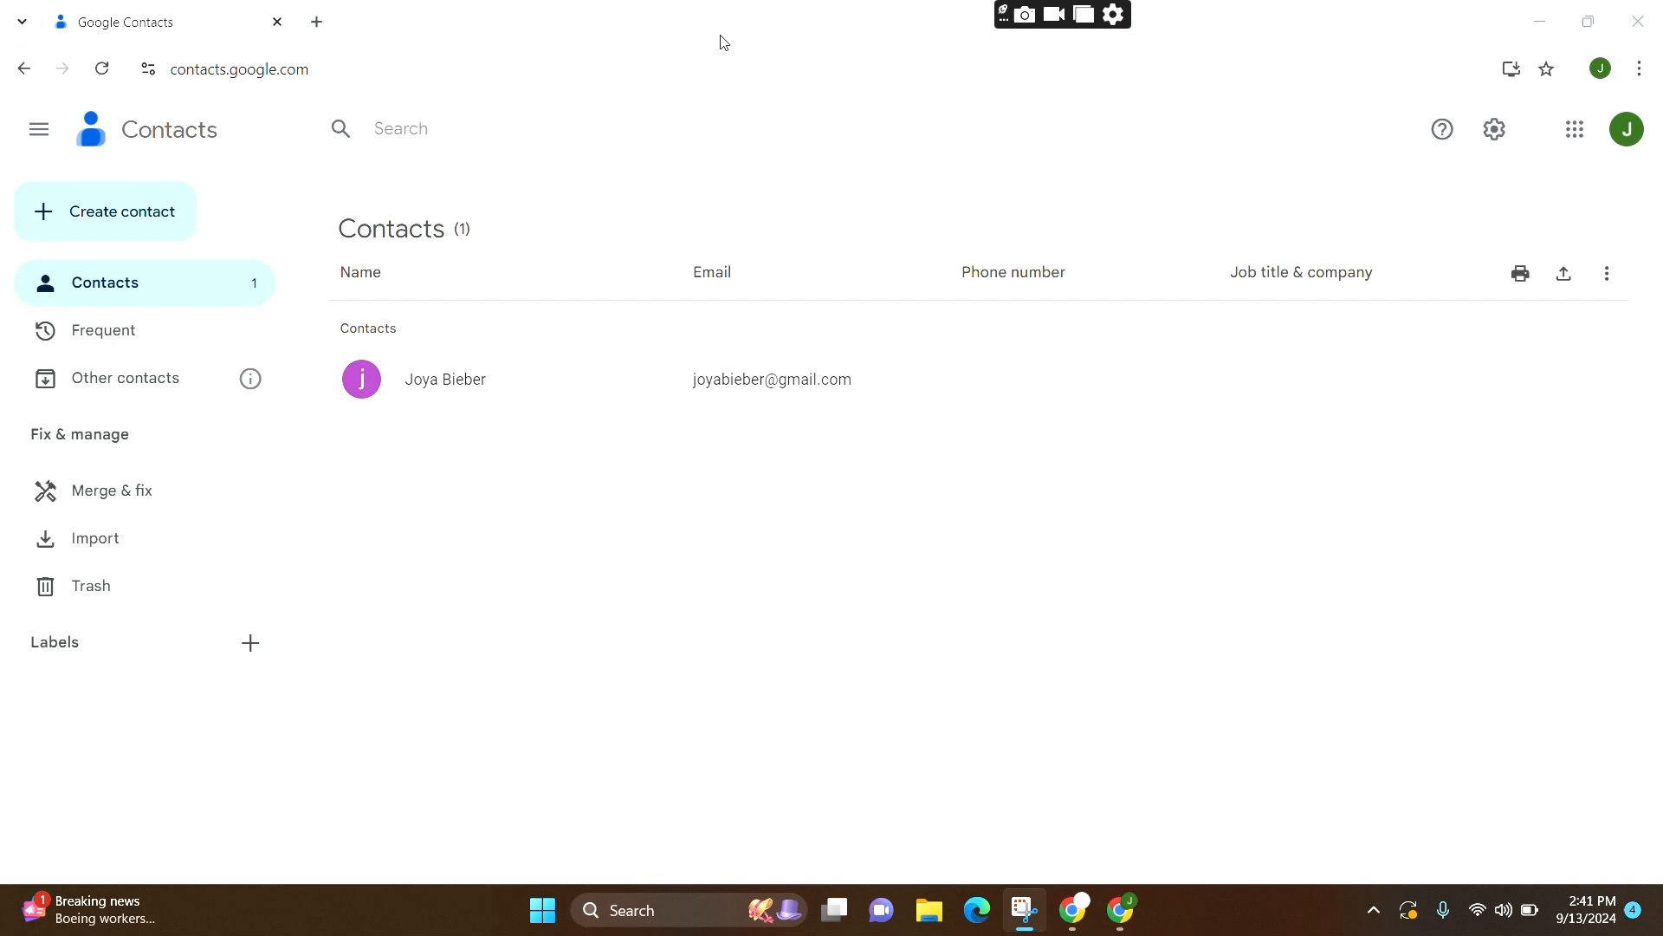